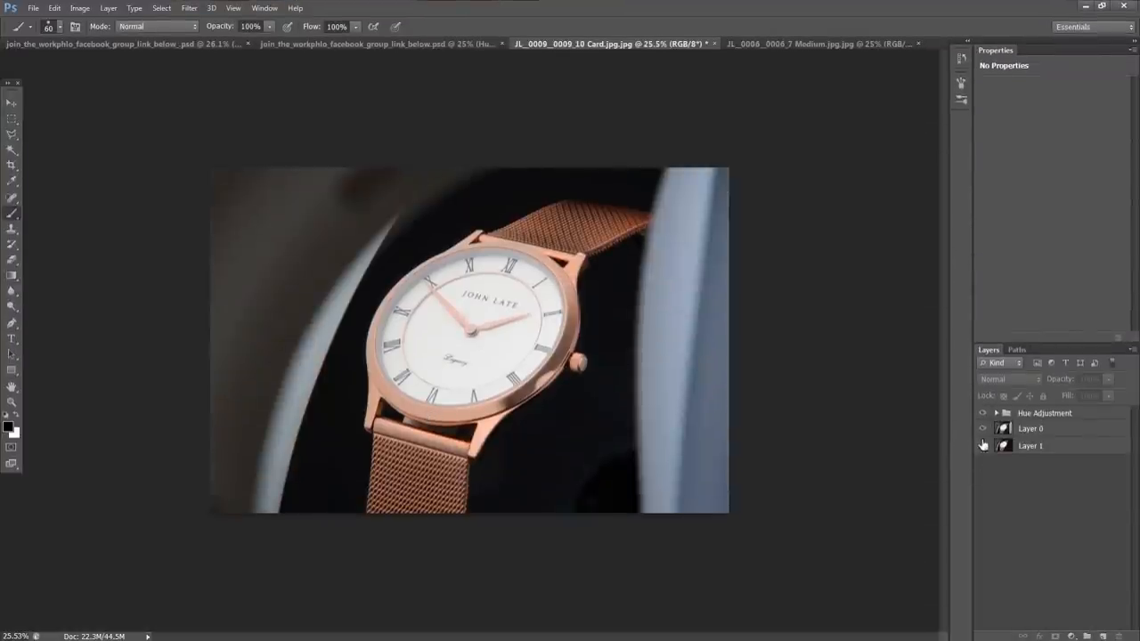
Add a black layer mask to Layer 0 of Card.jpg so the exposure beneath shows through.
{"action": "left_click", "coordinate": [983, 445]}
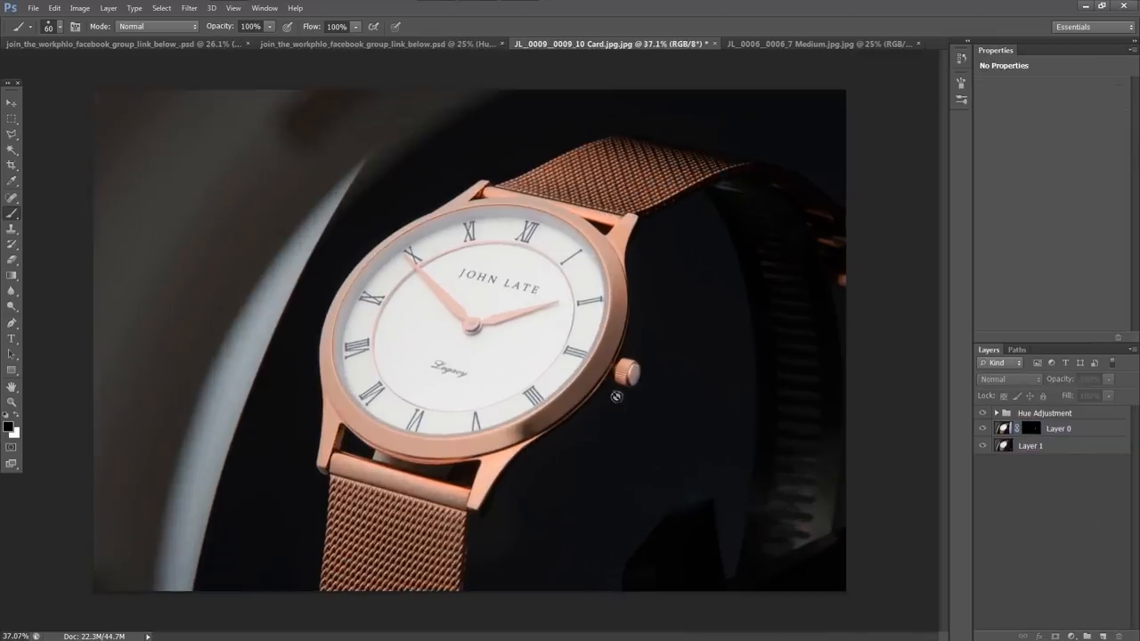
{"action": "mouse_move", "coordinate": [455, 334]}
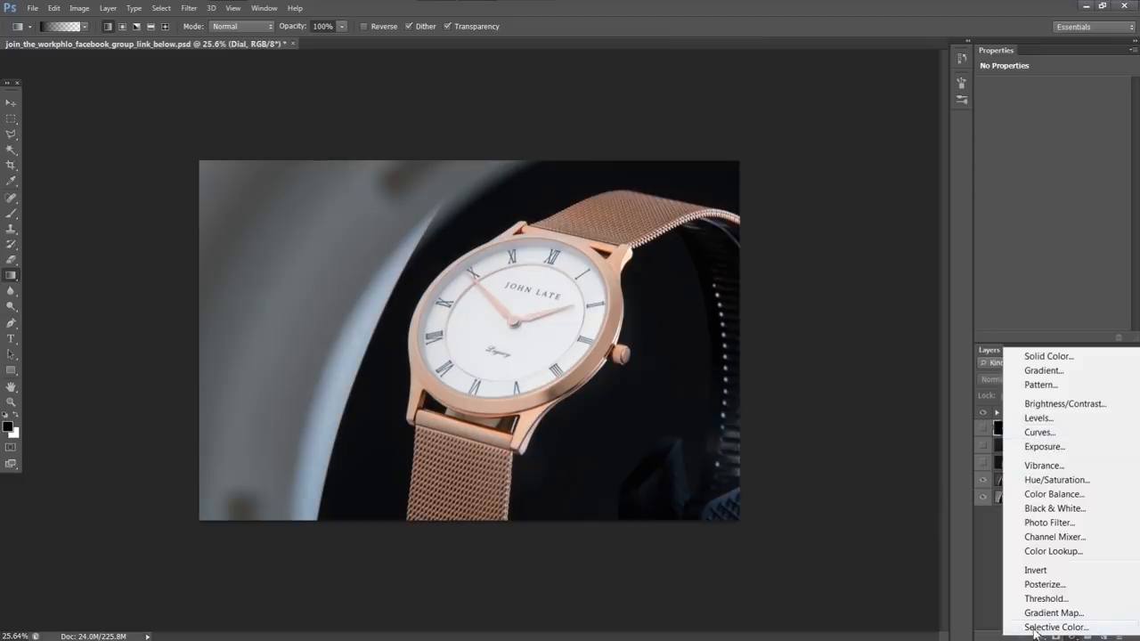
Add a Selective Color layer with Blacks Cyan, Magenta, Yellow and Black pushed to +100.
{"action": "left_click", "coordinate": [1048, 627]}
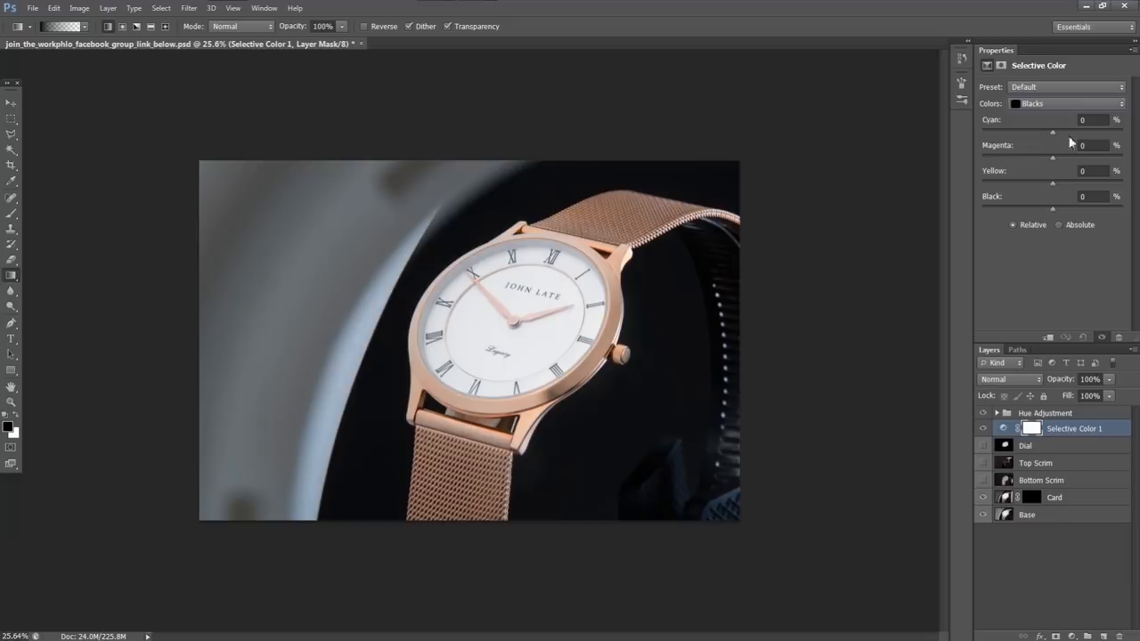
{"action": "left_click_drag", "start_coordinate": [1052, 132], "coordinate": [1114, 132]}
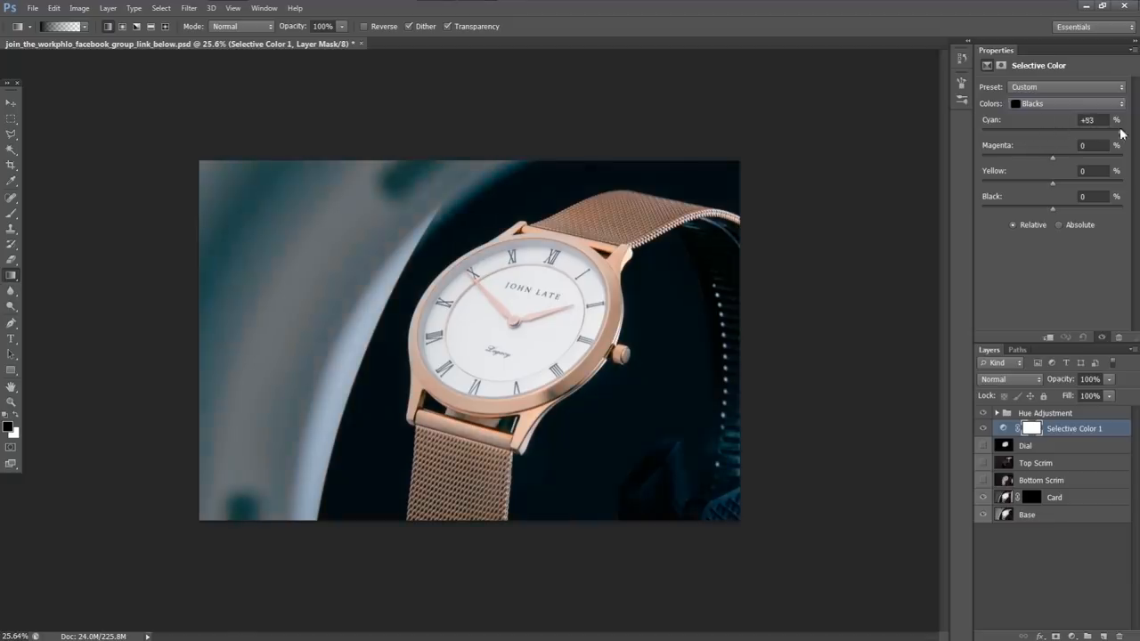
{"action": "left_click_drag", "start_coordinate": [1099, 132], "coordinate": [1049, 131]}
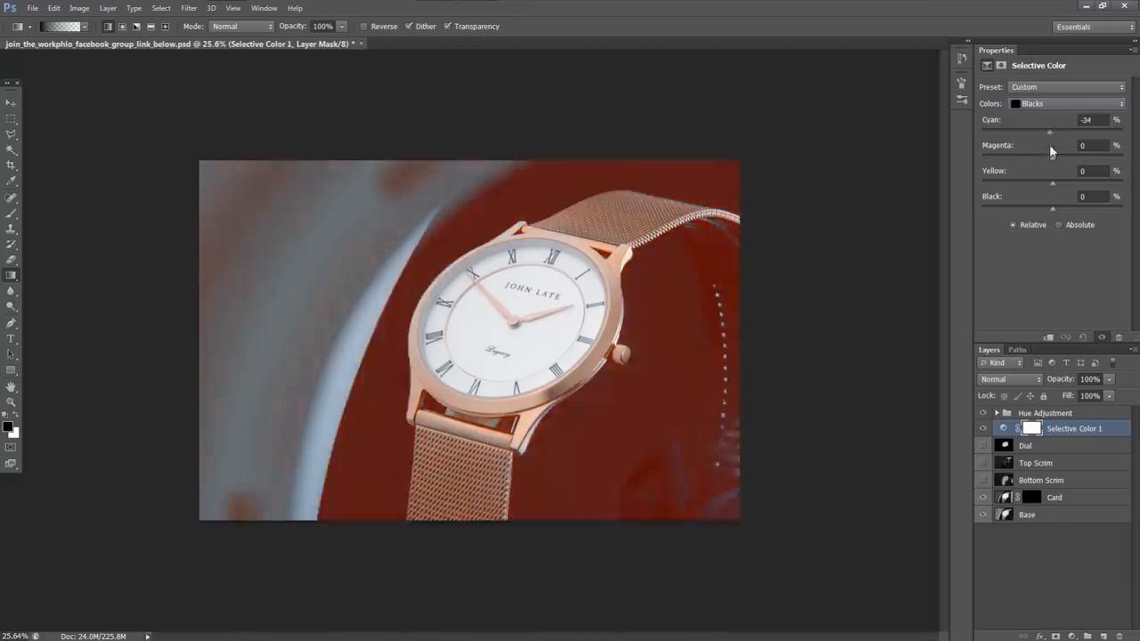
{"action": "left_click_drag", "start_coordinate": [1050, 132], "coordinate": [1117, 132]}
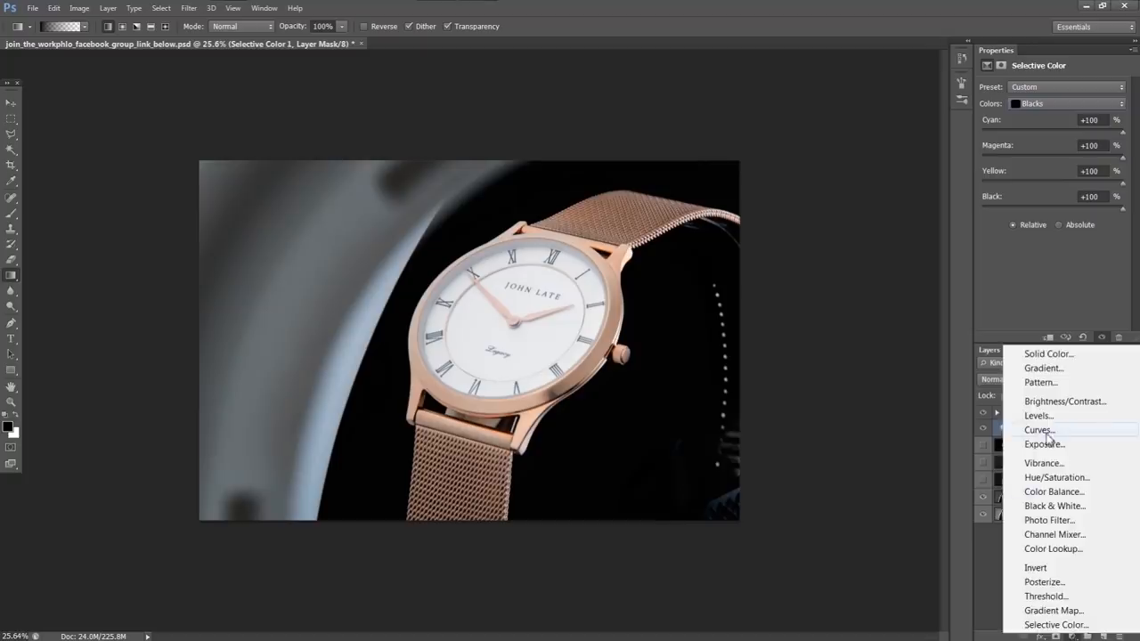
Add a Curves layer and drag its black point inward to crush the shadows.
{"action": "left_click", "coordinate": [1039, 429]}
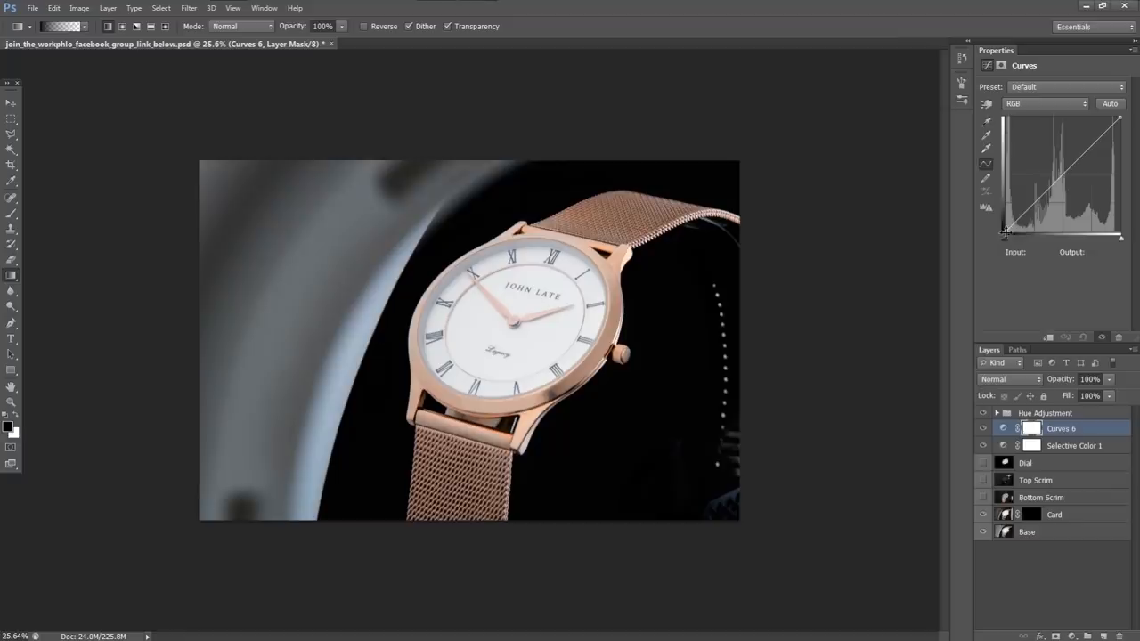
{"action": "left_click_drag", "start_coordinate": [1004, 233], "coordinate": [1010, 233]}
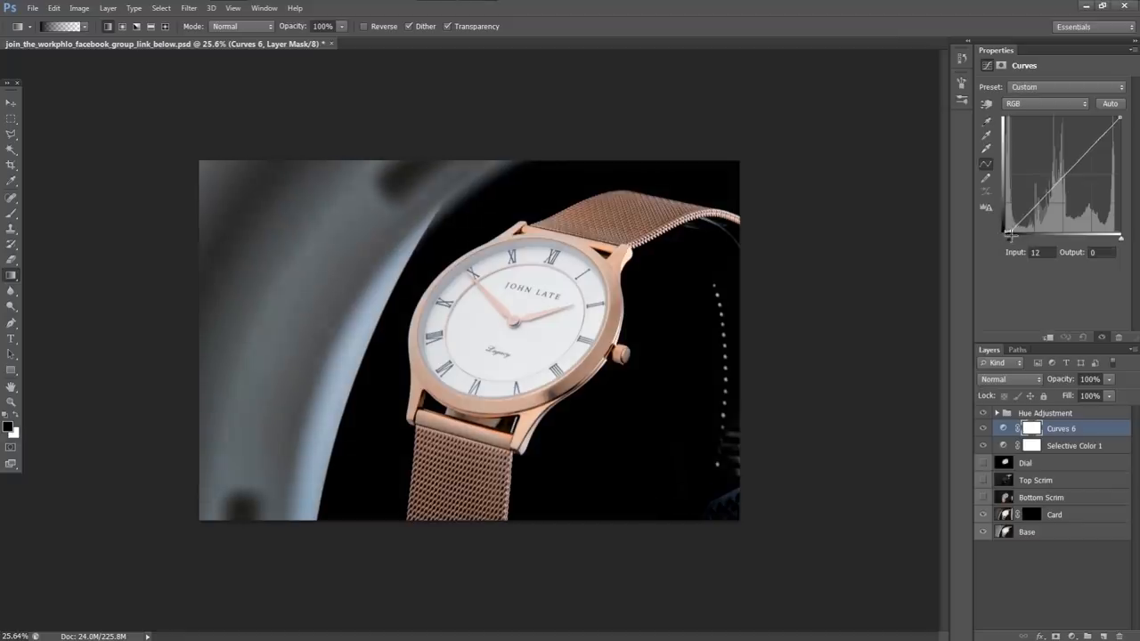
{"action": "left_click_drag", "start_coordinate": [1010, 233], "coordinate": [1007, 236]}
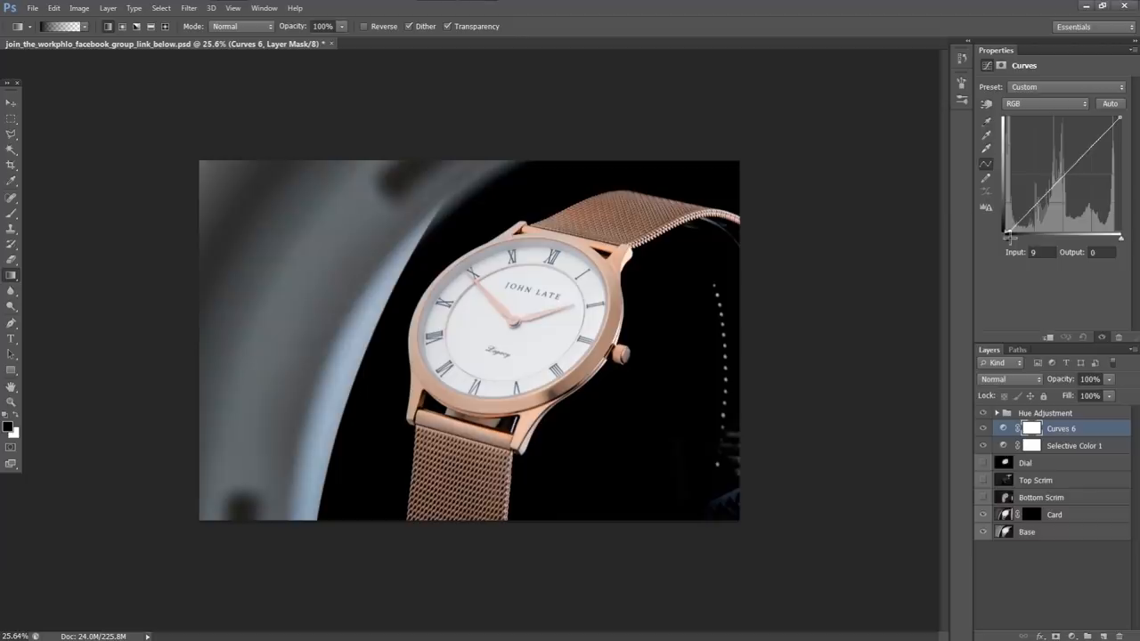
{"action": "left_click_drag", "start_coordinate": [1009, 236], "coordinate": [1014, 235]}
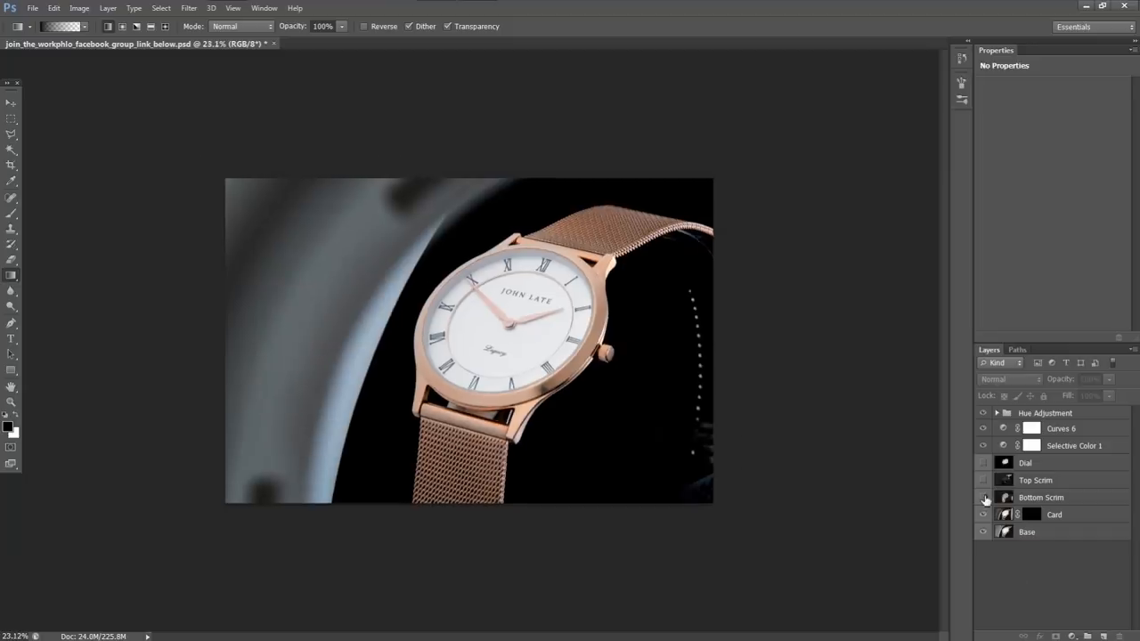
Show the Bottom and Top Scrim layers and select both for Lighten blending.
{"action": "left_click", "coordinate": [983, 480]}
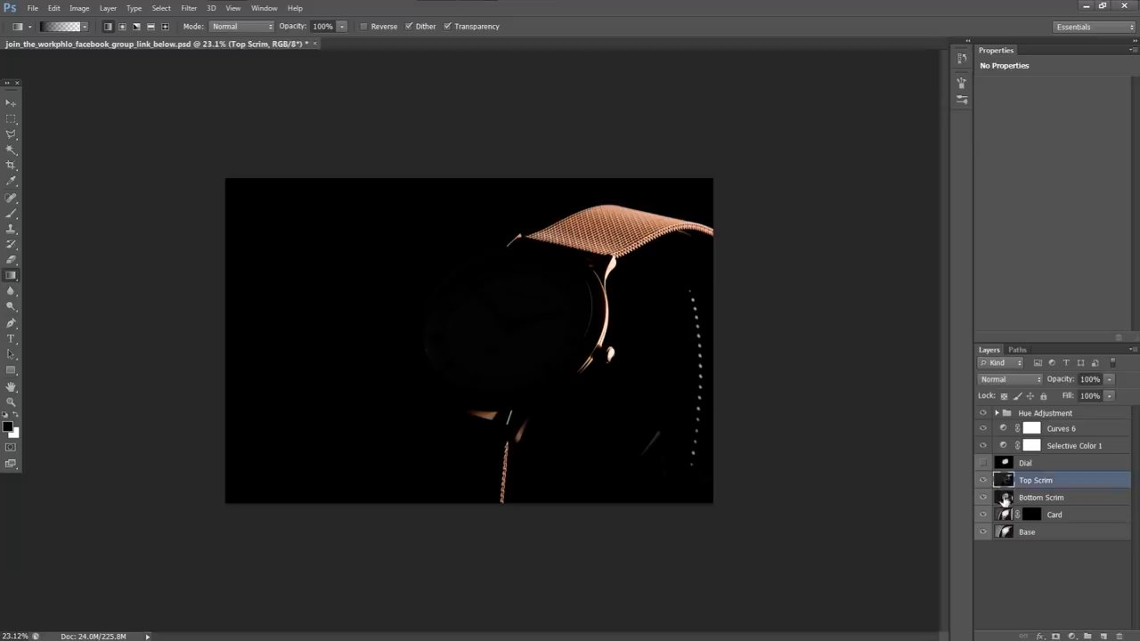
{"action": "left_click", "coordinate": [1004, 378]}
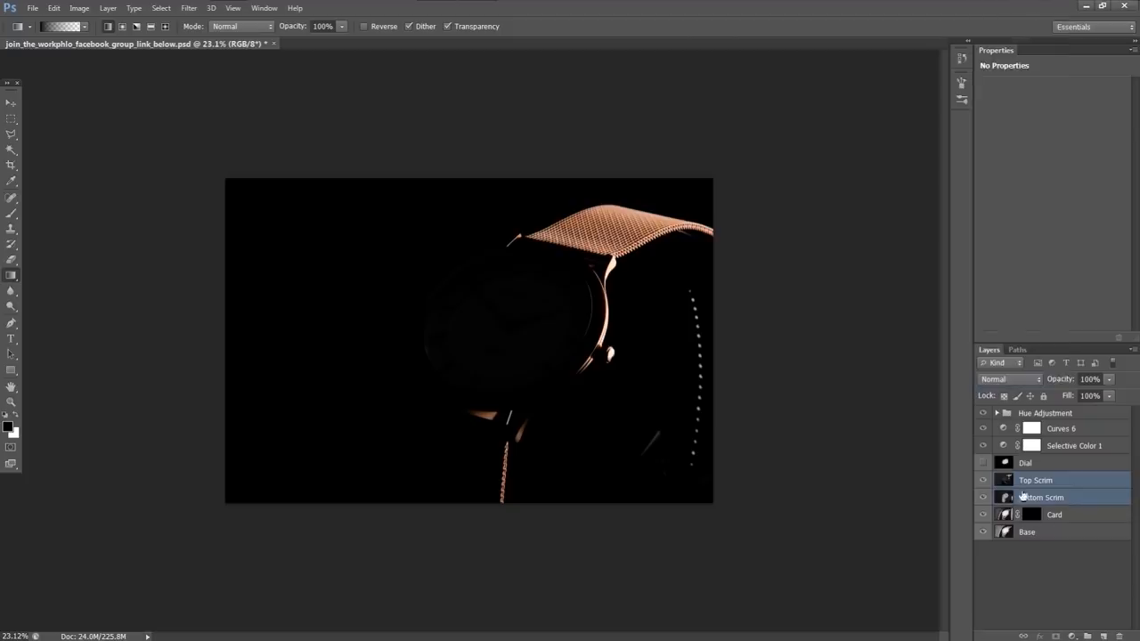
{"action": "left_click", "coordinate": [998, 379]}
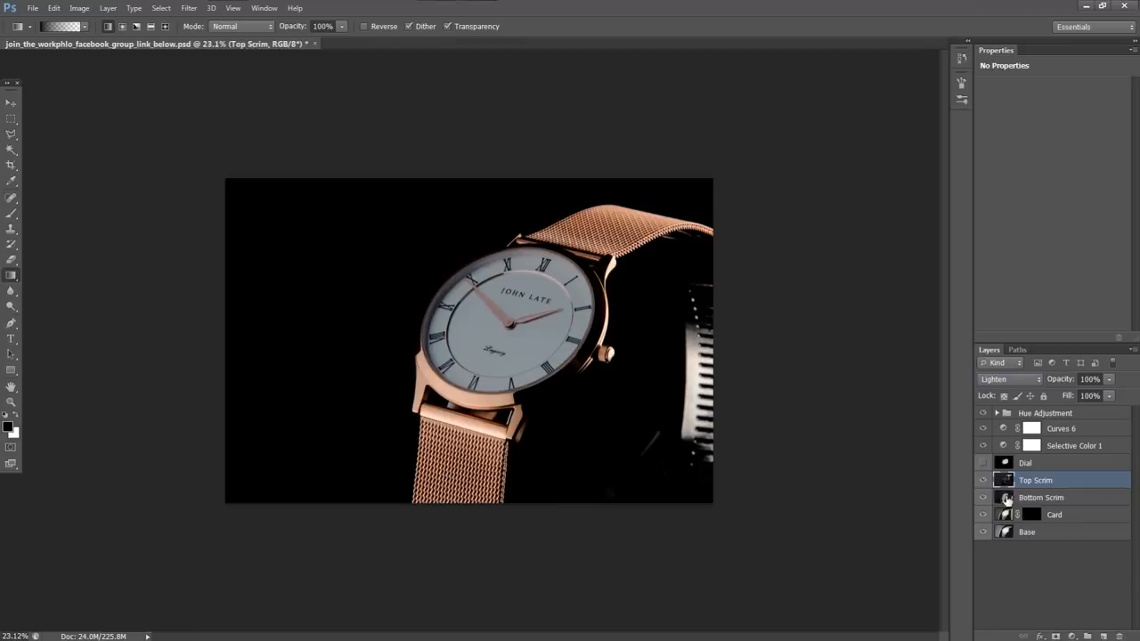
Toggle the scrim layers' visibility to compare the composite with and without them.
{"action": "left_click", "coordinate": [998, 379]}
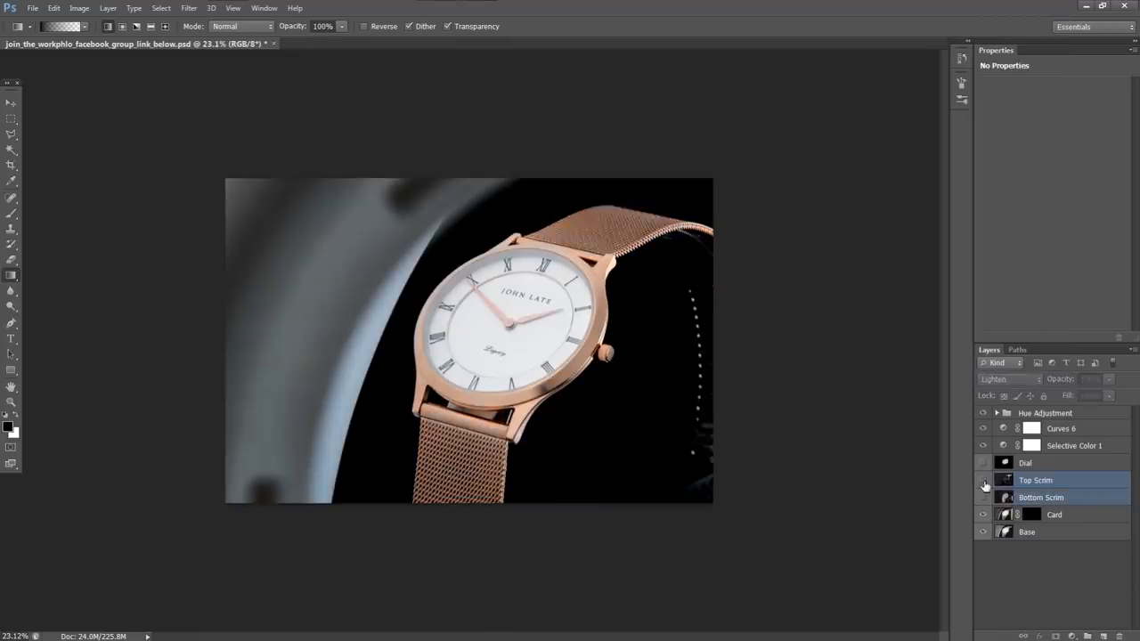
{"action": "left_click", "coordinate": [982, 480]}
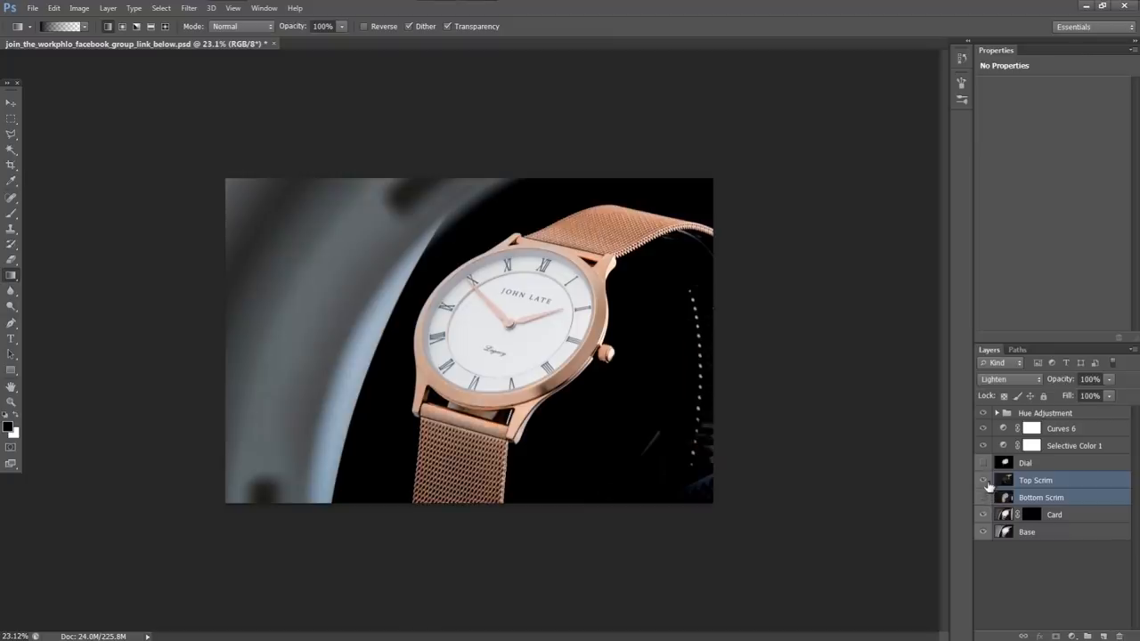
{"action": "mouse_move", "coordinate": [984, 480]}
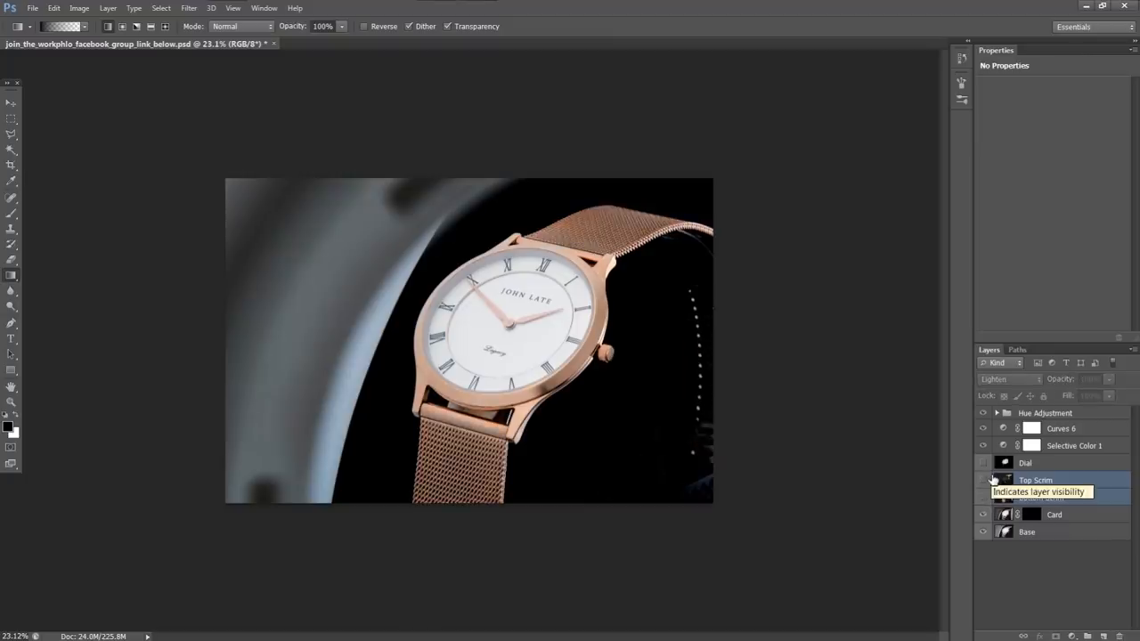
{"action": "left_click", "coordinate": [982, 497]}
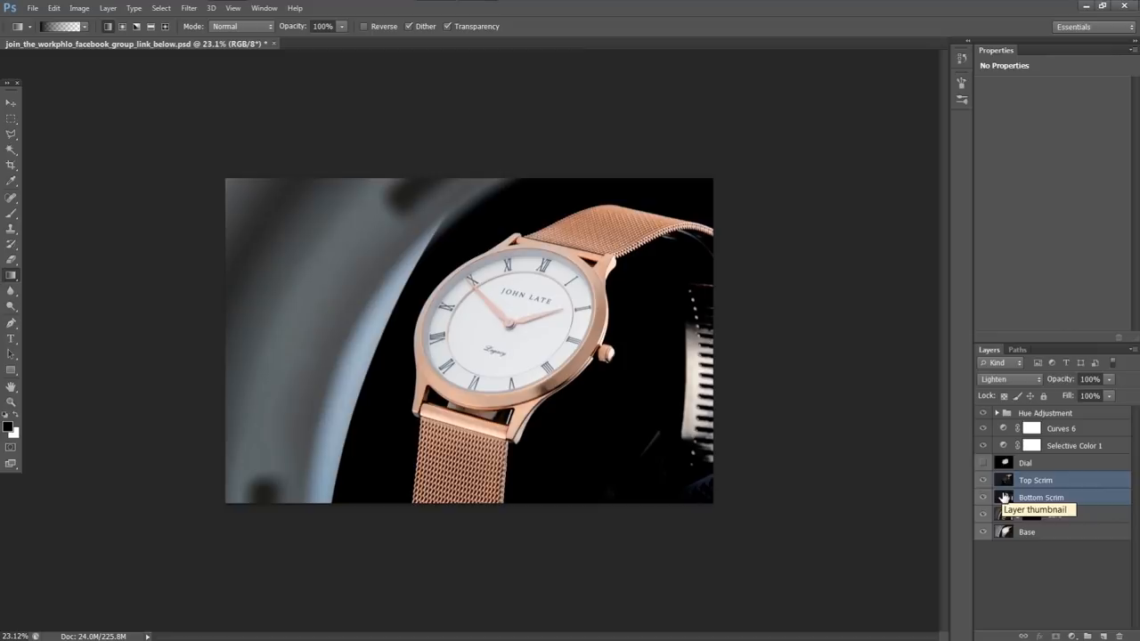
{"action": "left_click", "coordinate": [981, 462]}
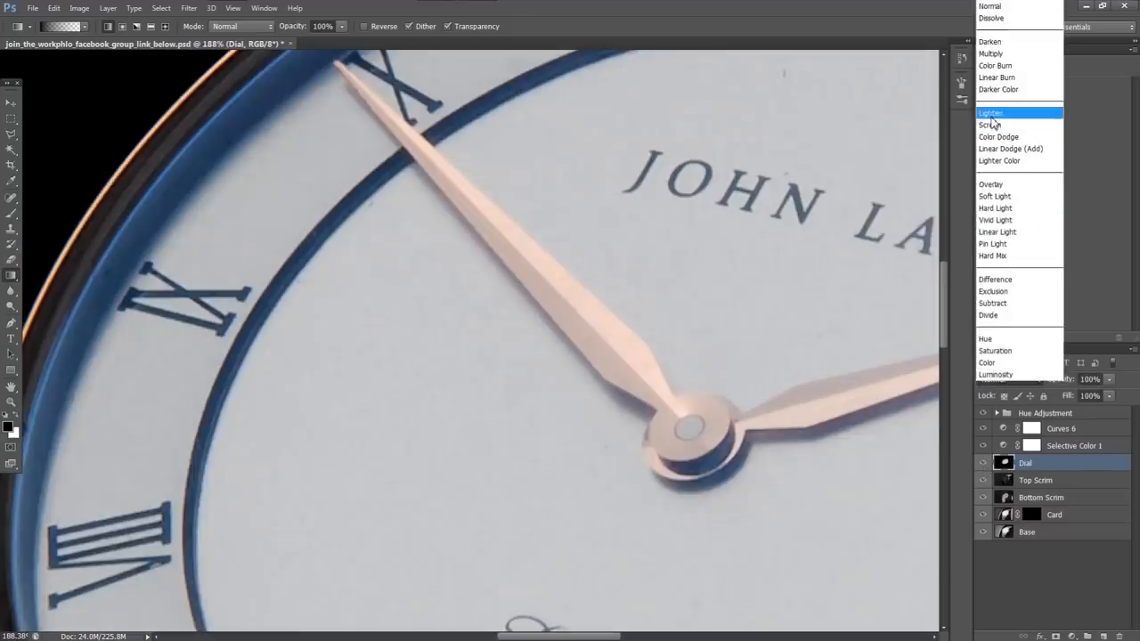
Blend the Dial layer in Lighten mode and switch to the Polygonal Lasso tool.
{"action": "left_click", "coordinate": [990, 112]}
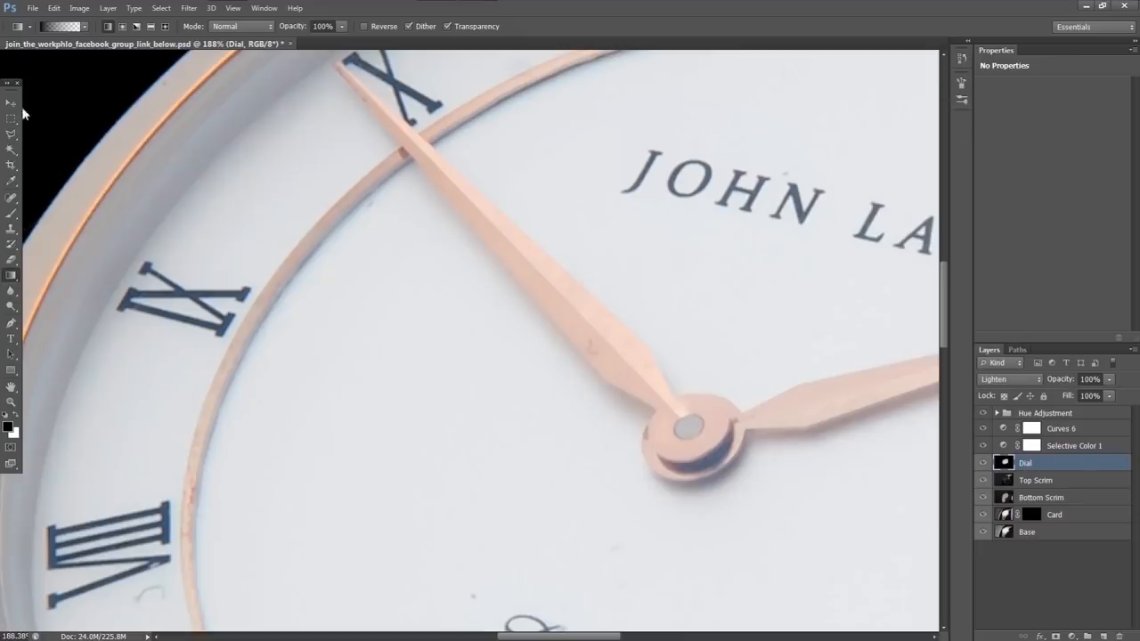
{"action": "left_click", "coordinate": [9, 105]}
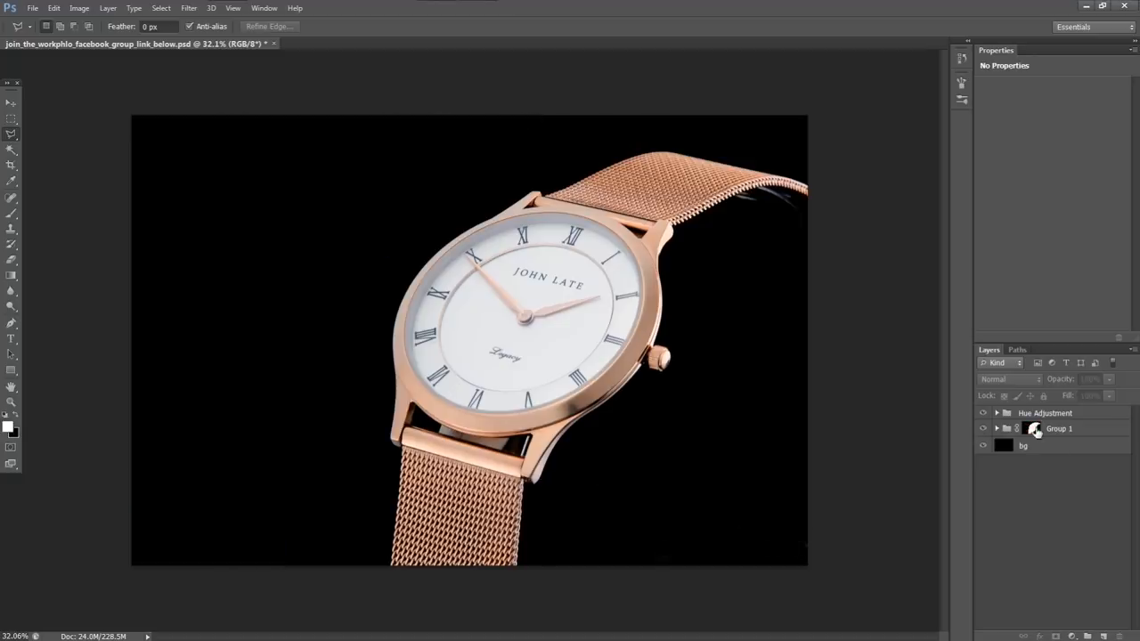
{"action": "left_click", "coordinate": [1031, 428]}
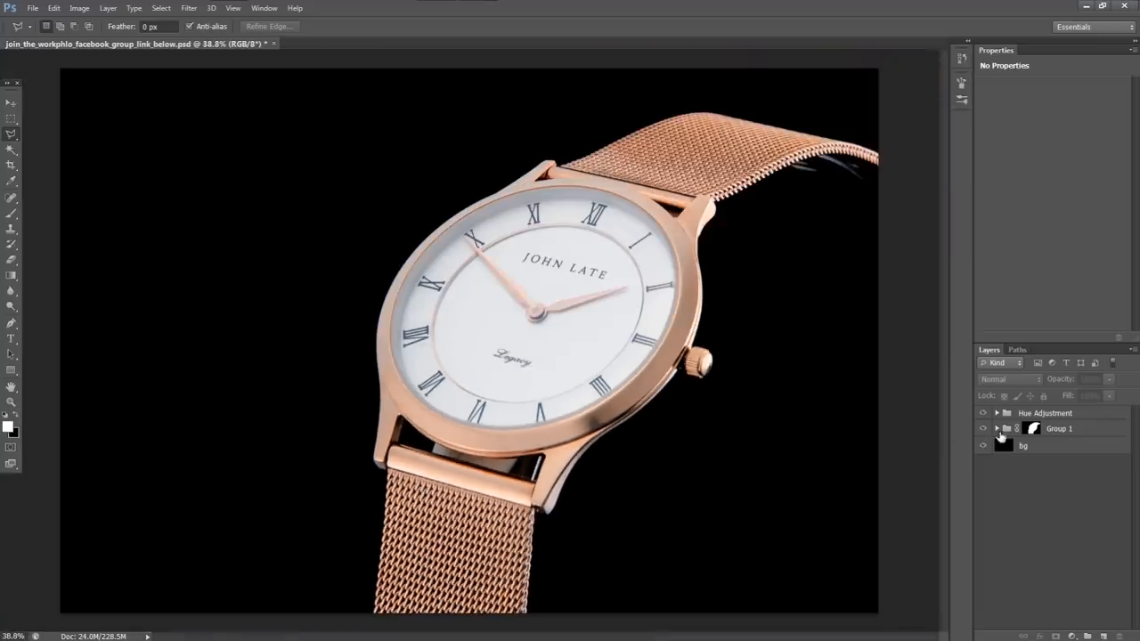
{"action": "left_click", "coordinate": [1026, 429]}
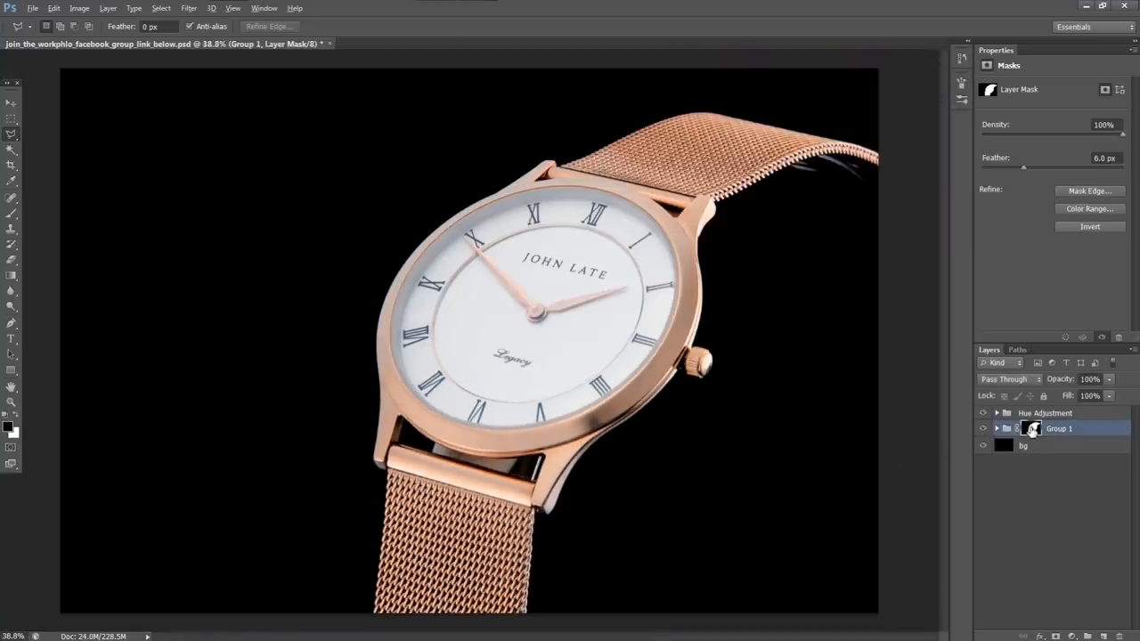
{"action": "left_click", "coordinate": [1028, 428]}
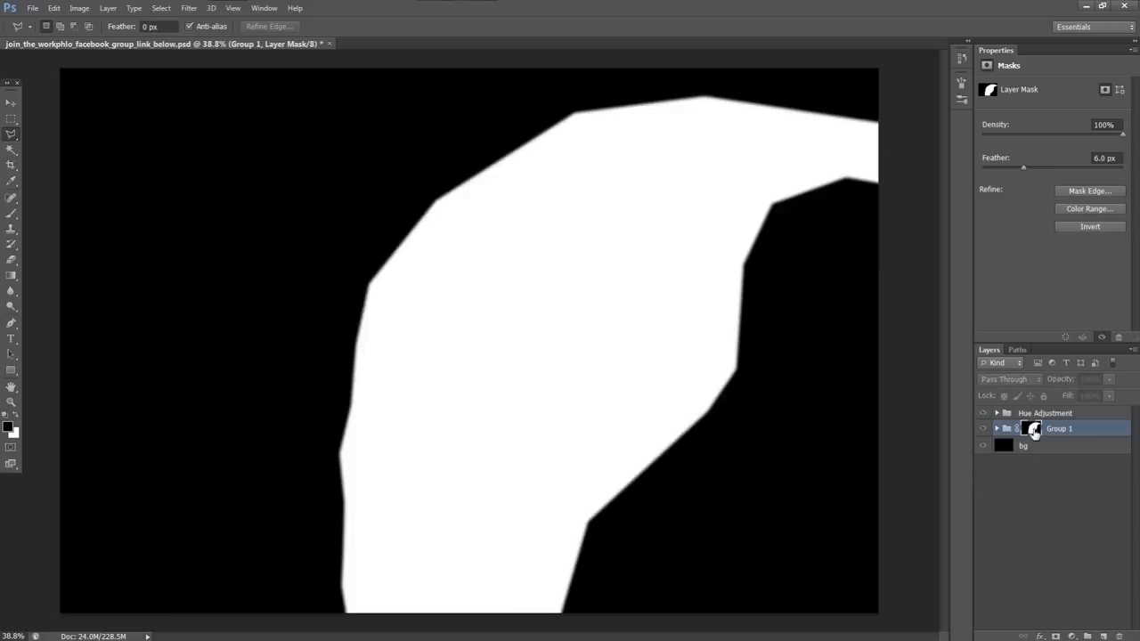
{"action": "left_click", "coordinate": [1009, 428]}
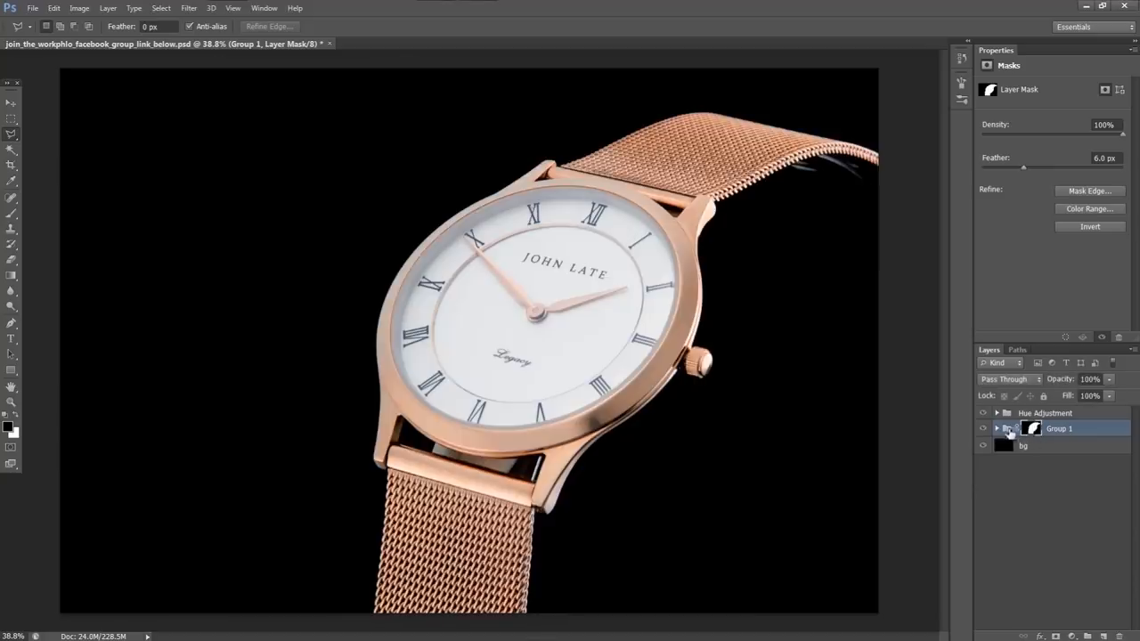
{"action": "left_click", "coordinate": [1006, 428]}
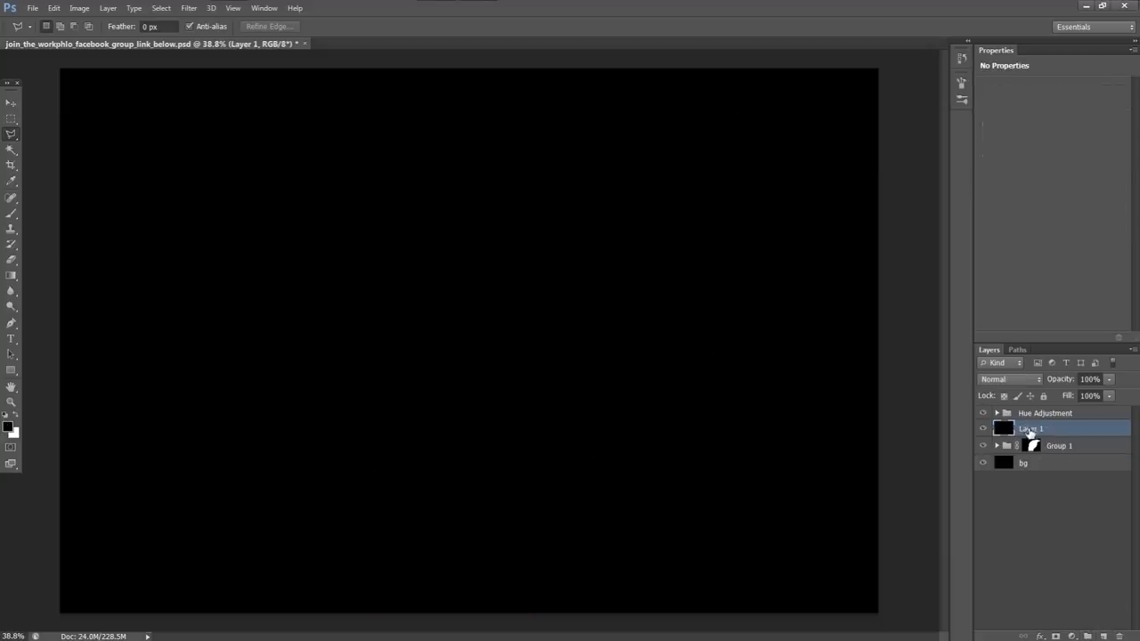
Rename the new black layer to Fix and confirm the name.
{"action": "double_click", "coordinate": [1030, 428]}
{"action": "type", "text": "Fix"}
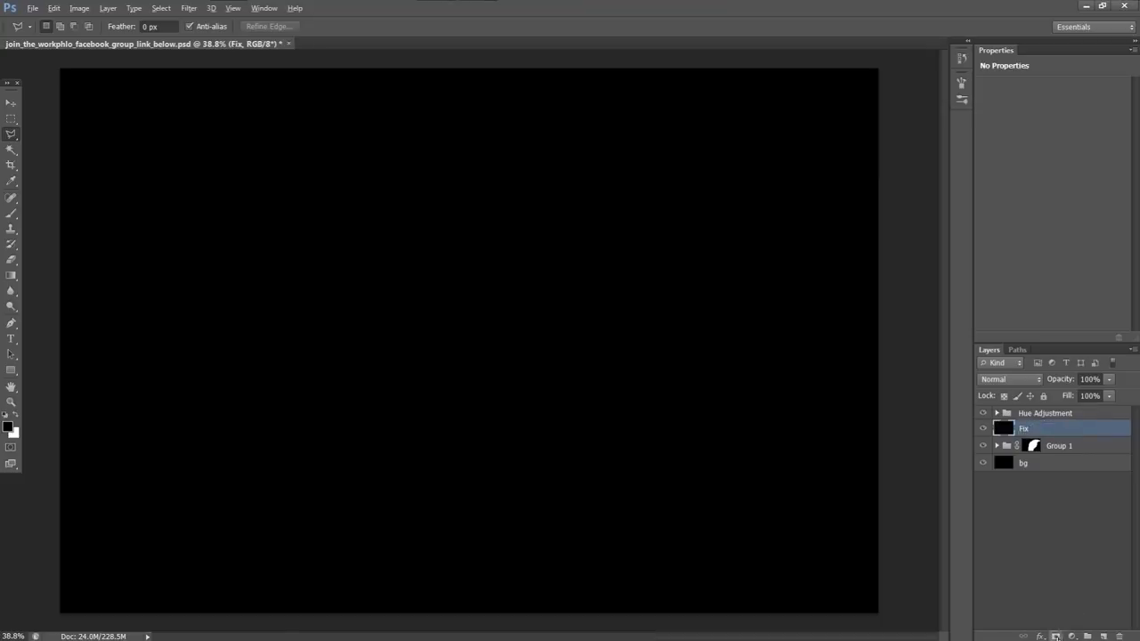
{"action": "left_click", "coordinate": [1003, 429]}
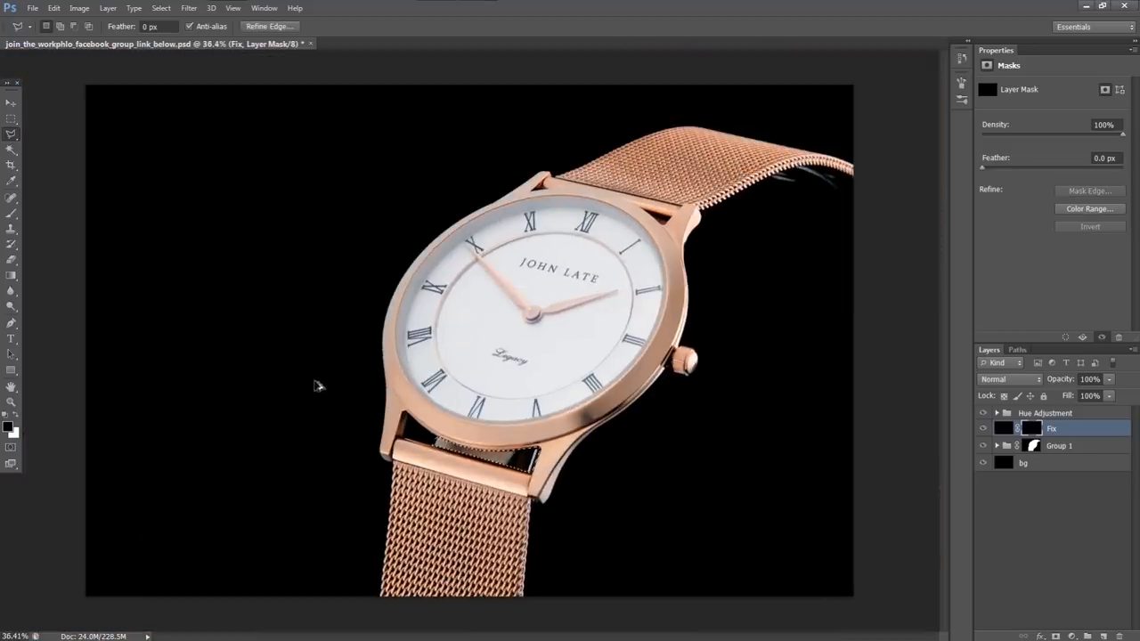
{"action": "mouse_move", "coordinate": [1035, 430]}
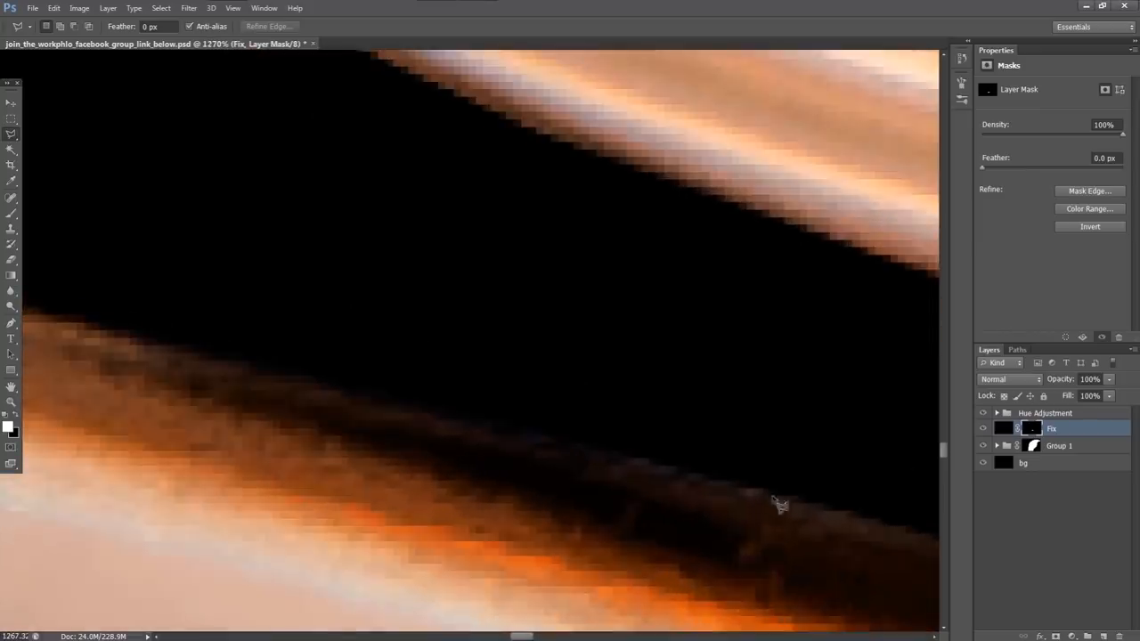
Feather the Fix layer's mask edge to about 0.9 px in Masks Properties.
{"action": "left_click_drag", "start_coordinate": [982, 167], "coordinate": [988, 167]}
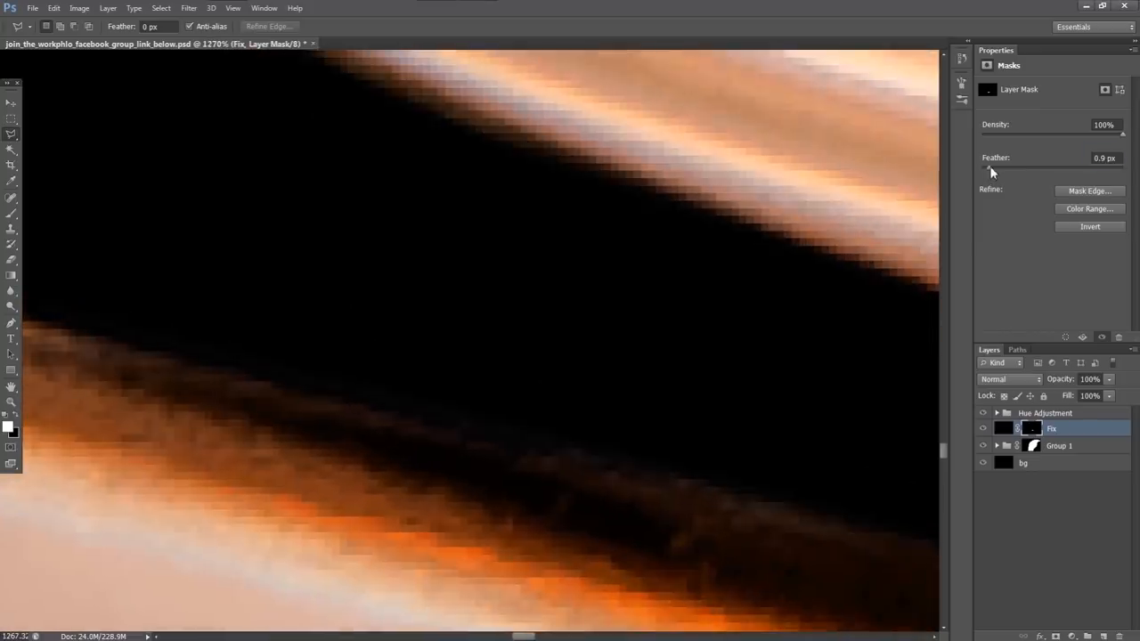
{"action": "mouse_move", "coordinate": [993, 171]}
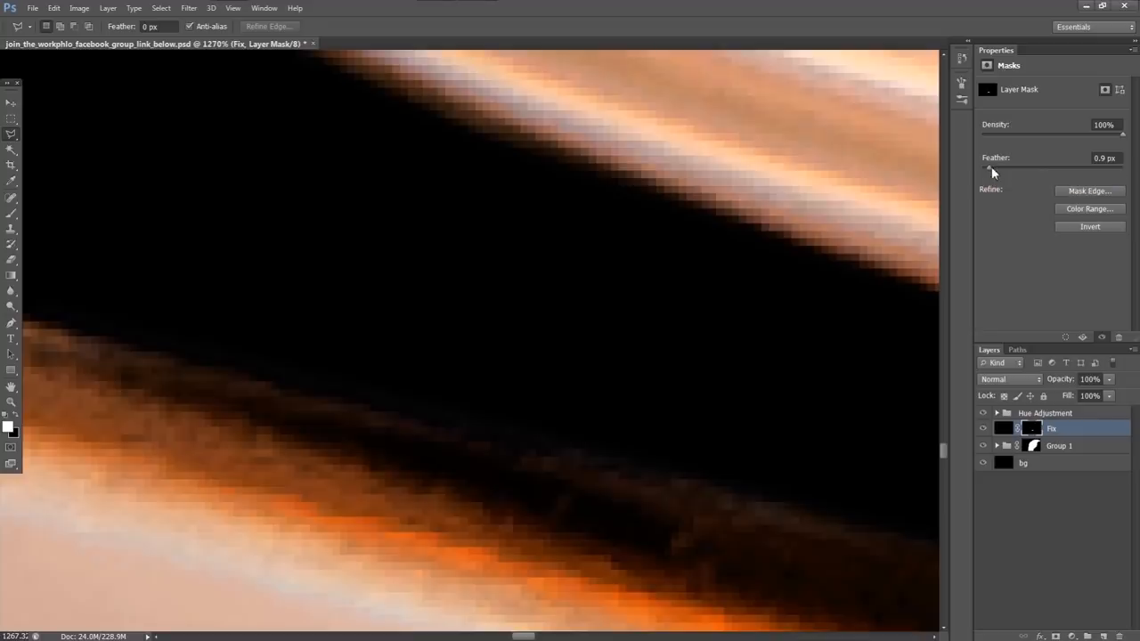
{"action": "left_click_drag", "start_coordinate": [988, 168], "coordinate": [986, 168]}
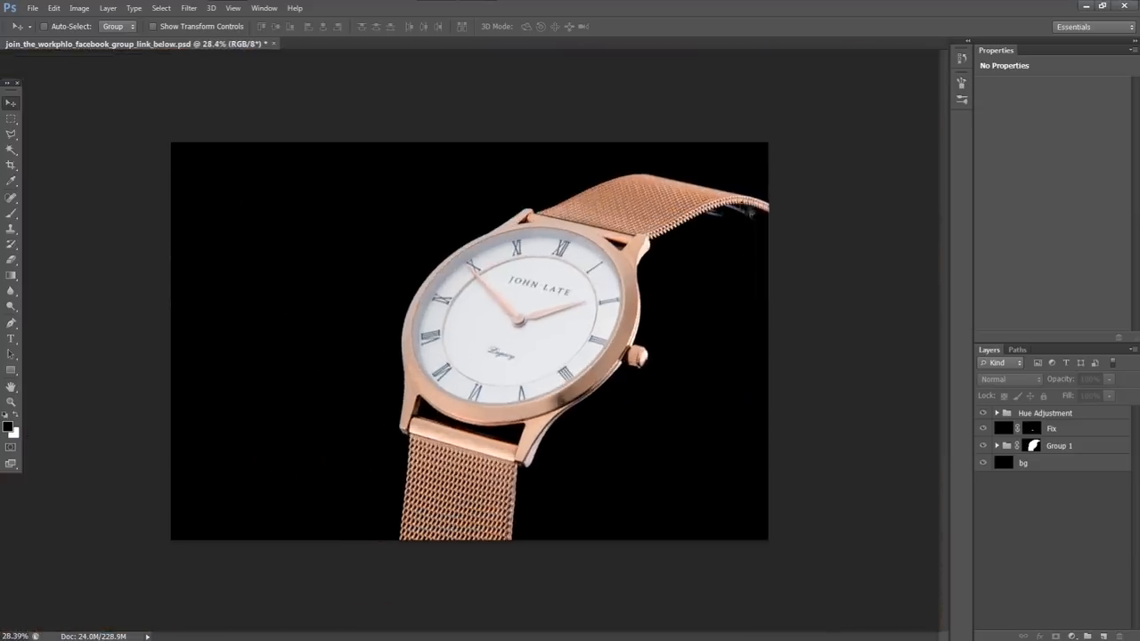
Activate the Fix layer, pick the Magnetic Lasso, and target Layer 1's pixels rather than its mask.
{"action": "left_click", "coordinate": [1047, 428]}
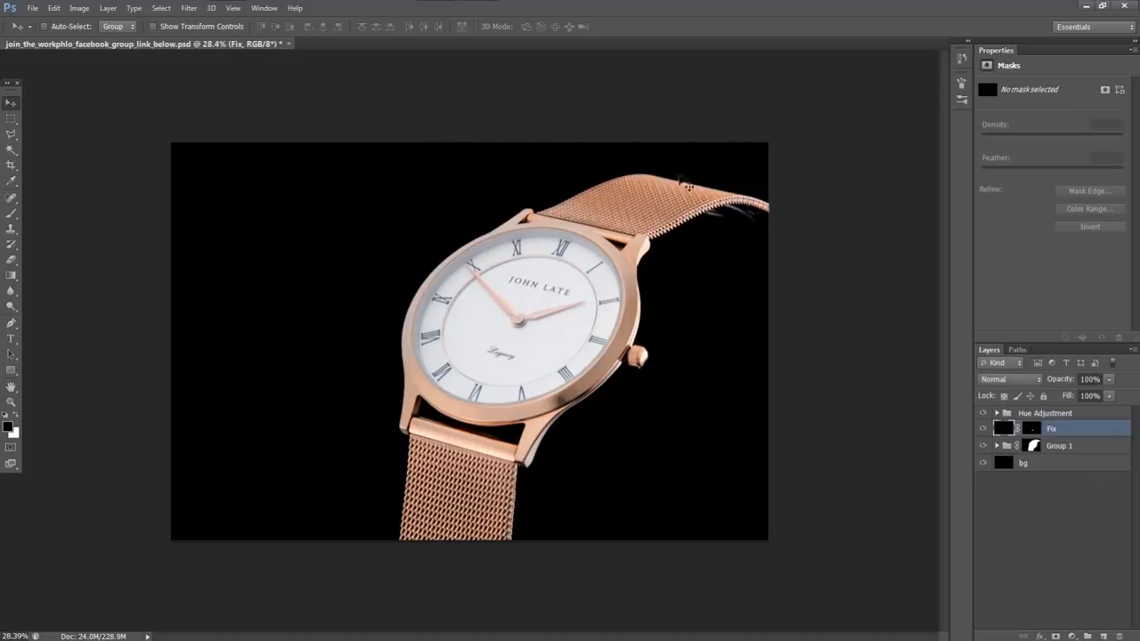
{"action": "mouse_move", "coordinate": [683, 194]}
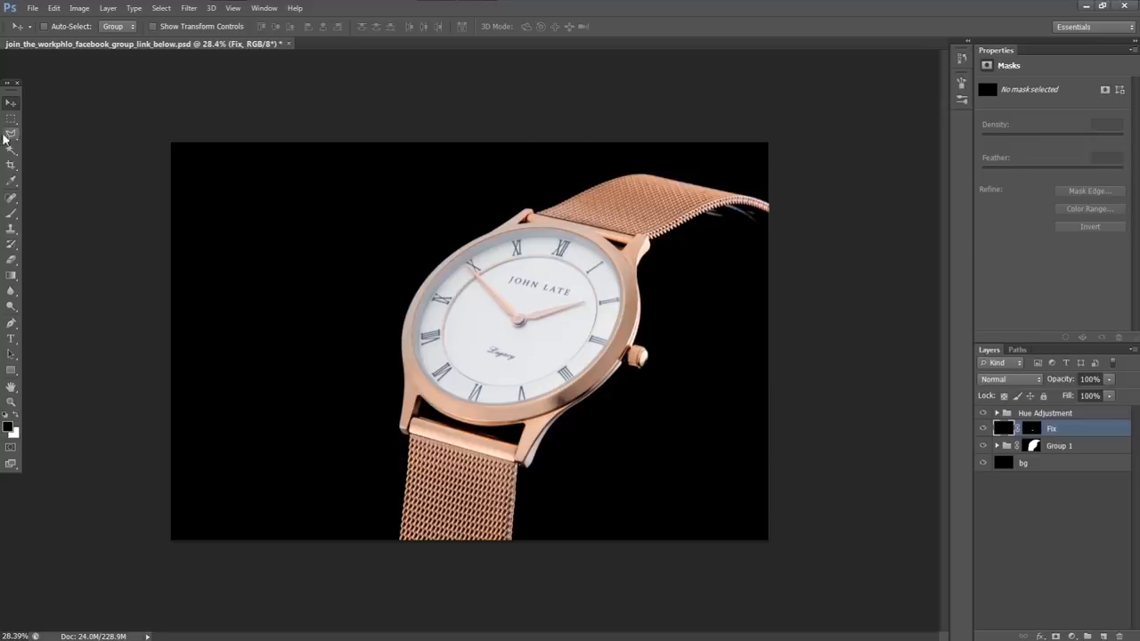
{"action": "mouse_move", "coordinate": [18, 144]}
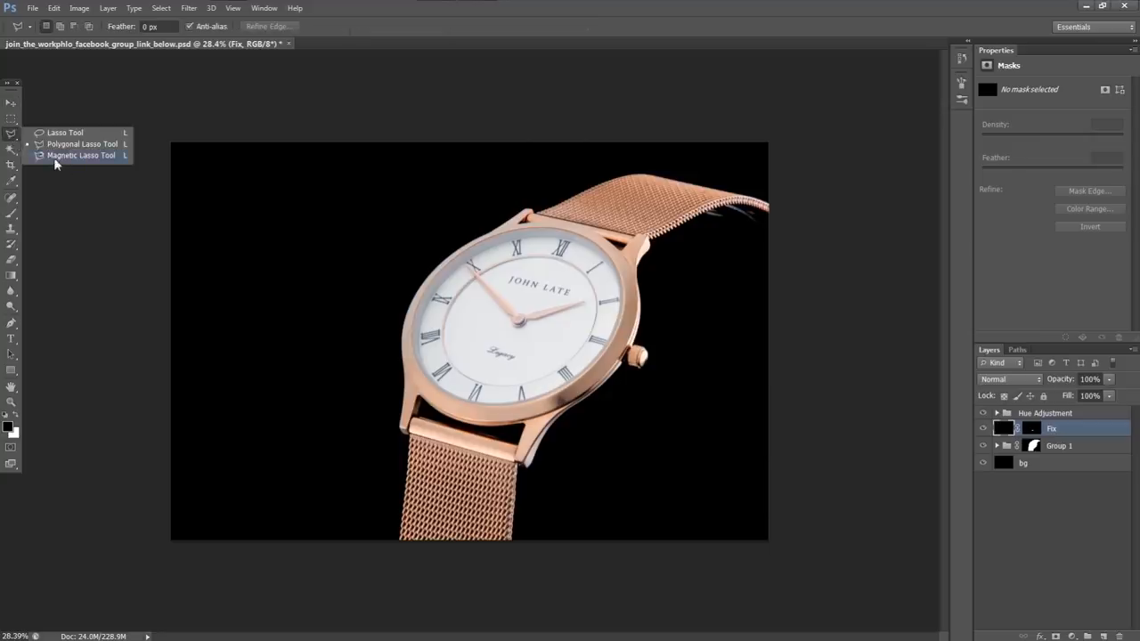
{"action": "left_click", "coordinate": [79, 156]}
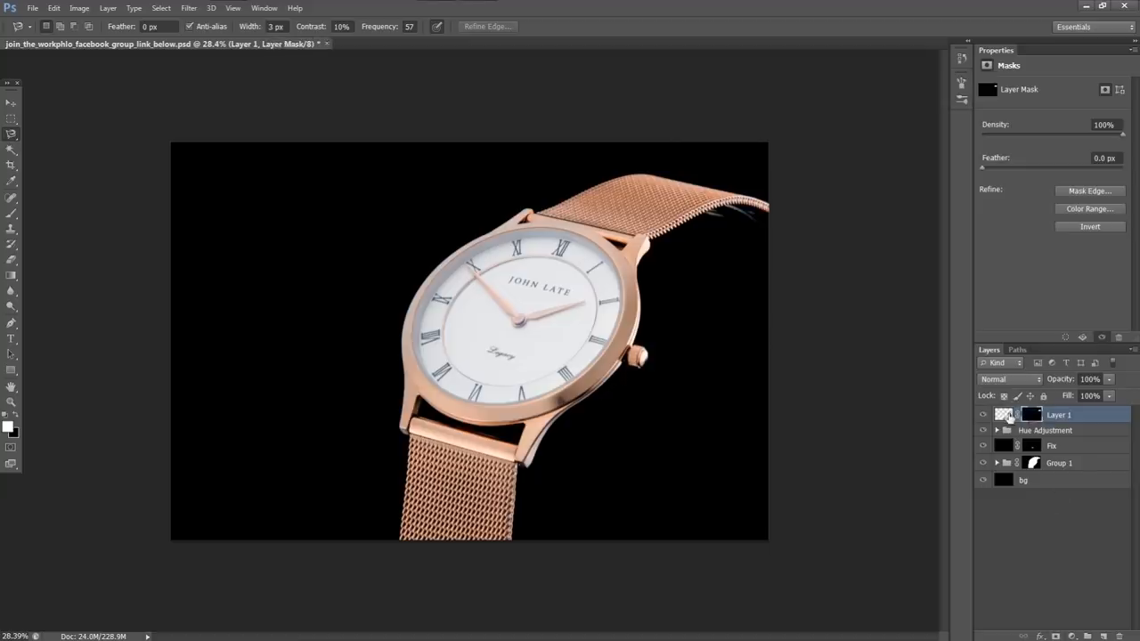
{"action": "left_click", "coordinate": [1003, 414]}
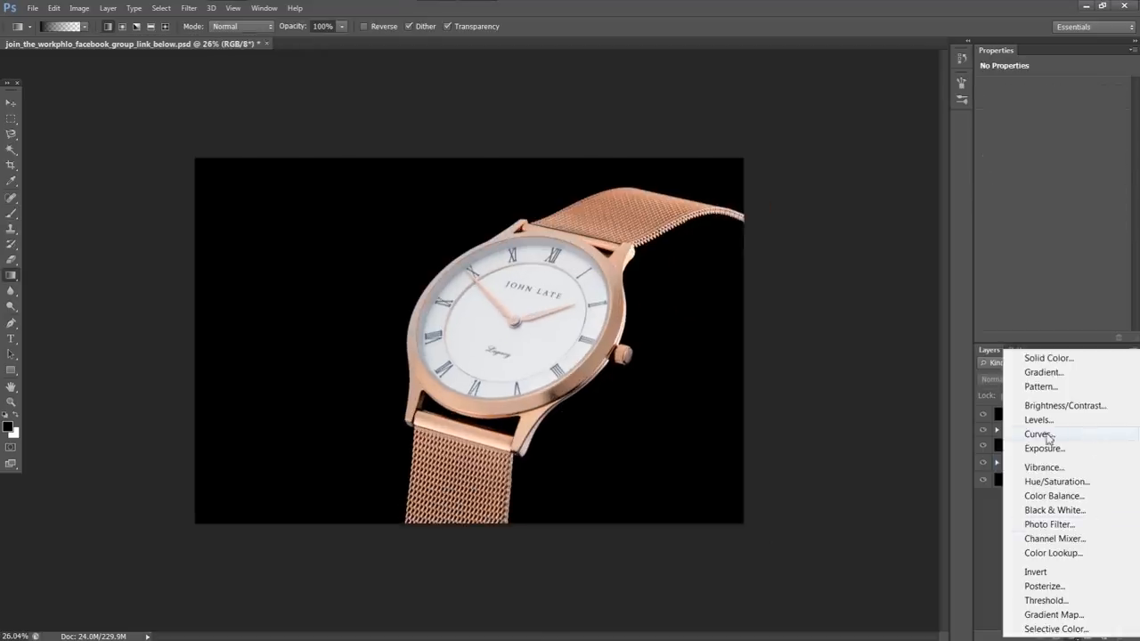
Add a Curves adjustment raising the midtones to brighten the watch, then collapse Group 1.
{"action": "left_click", "coordinate": [1036, 434]}
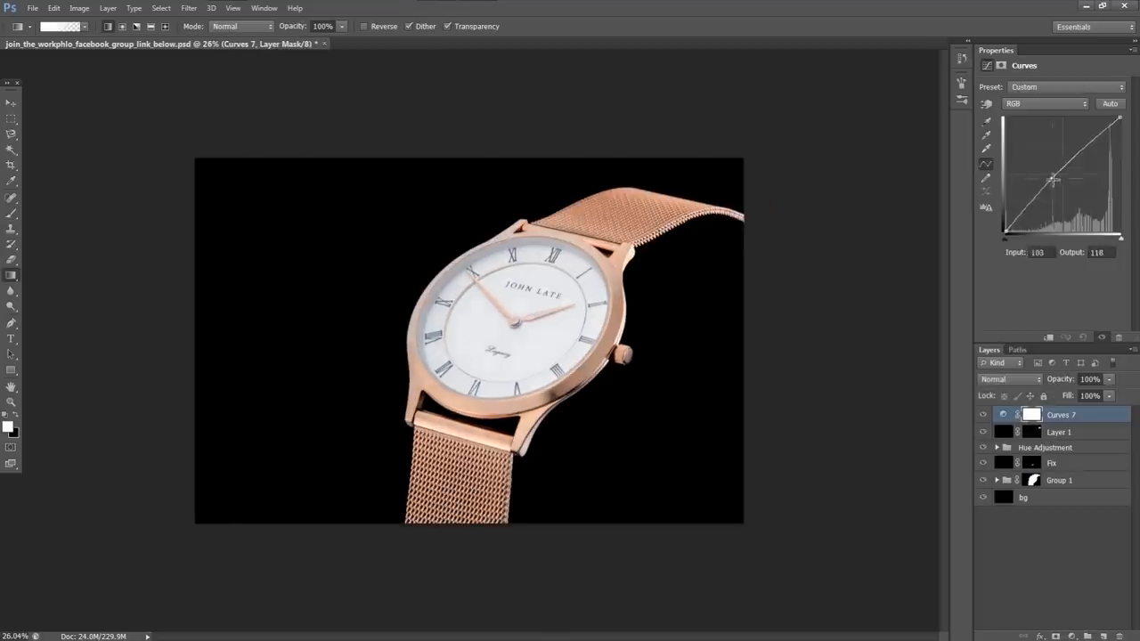
{"action": "left_click_drag", "start_coordinate": [1052, 180], "coordinate": [1042, 171]}
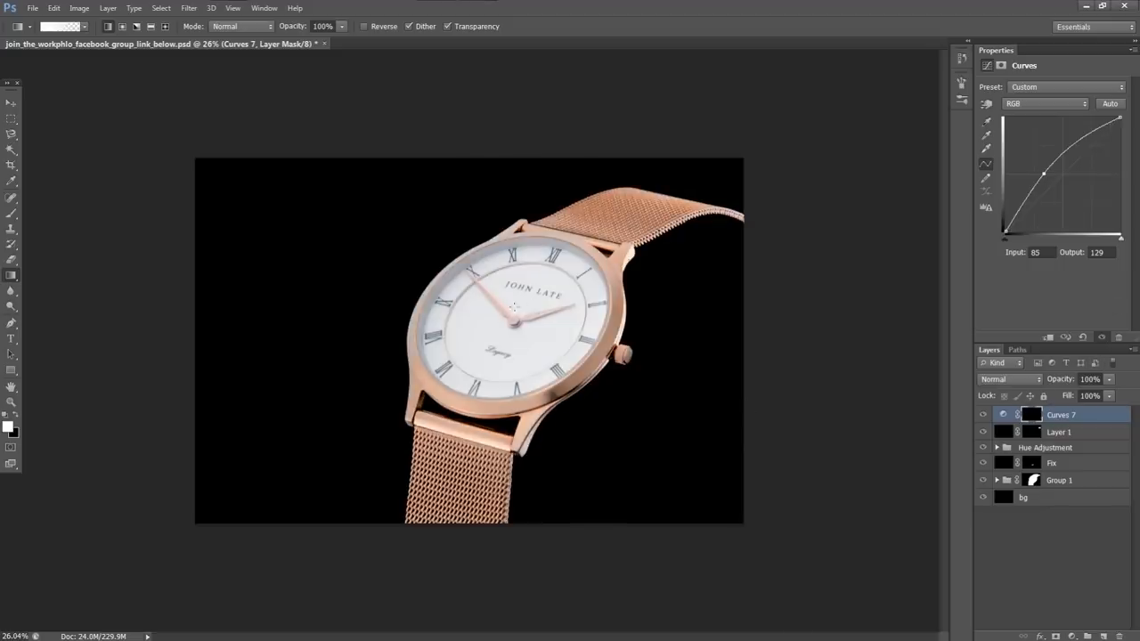
{"action": "mouse_move", "coordinate": [160, 163]}
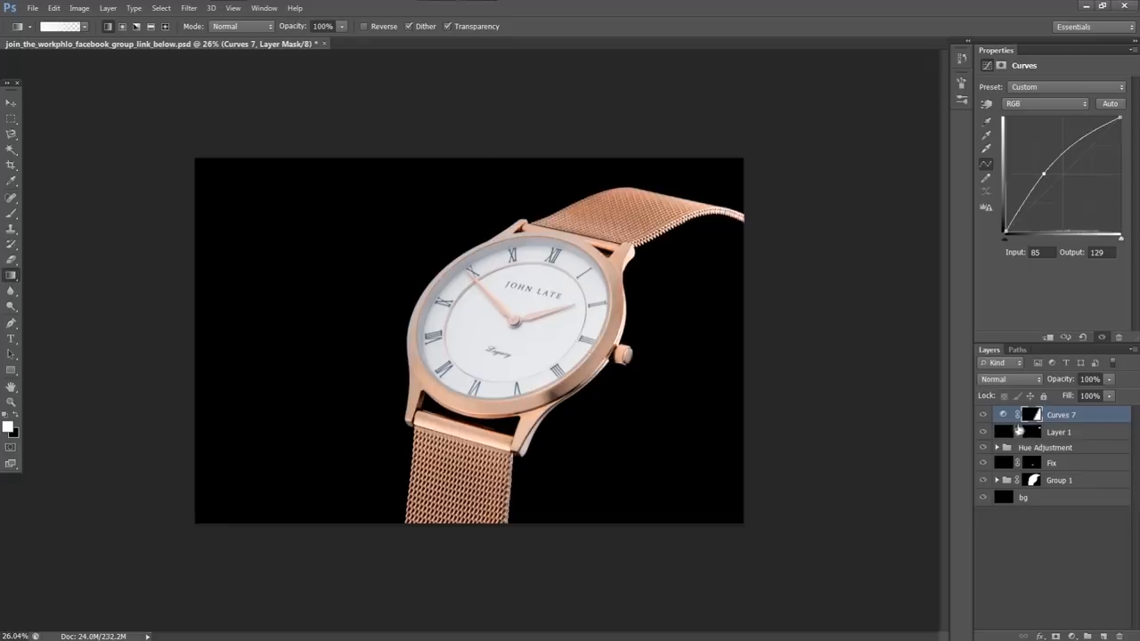
{"action": "mouse_move", "coordinate": [1123, 397]}
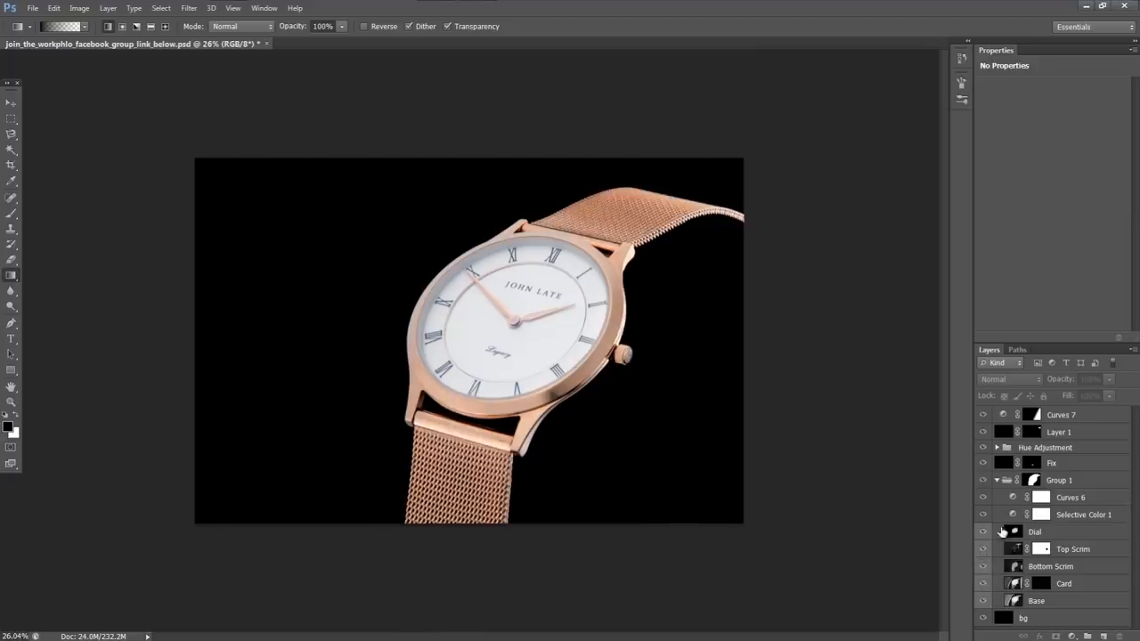
{"action": "left_click", "coordinate": [996, 480]}
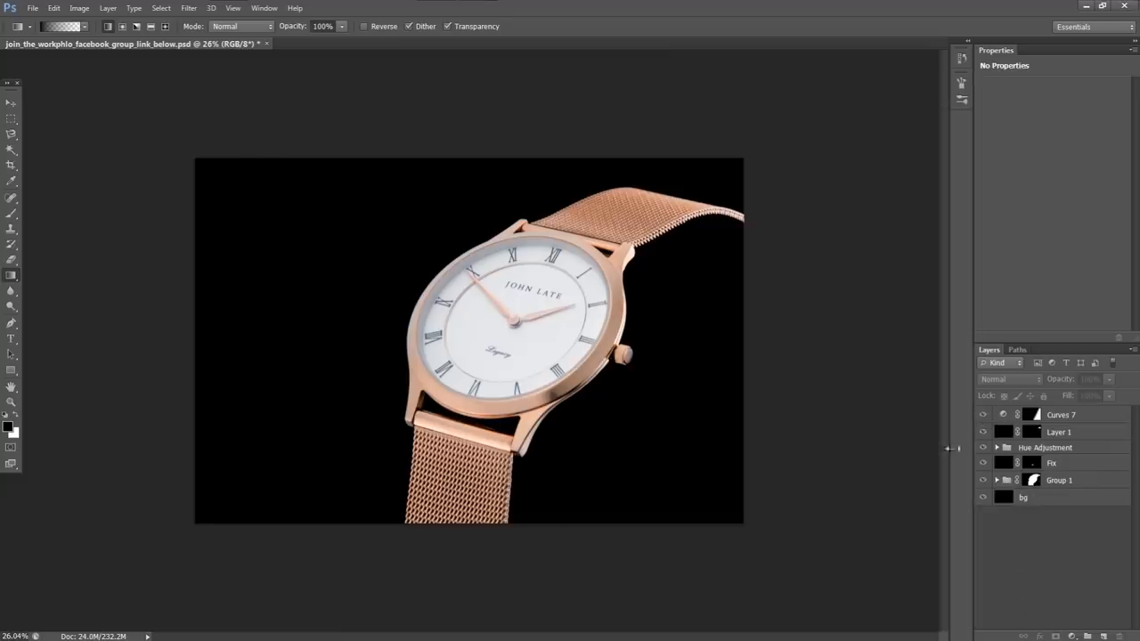
{"action": "mouse_move", "coordinate": [1003, 415]}
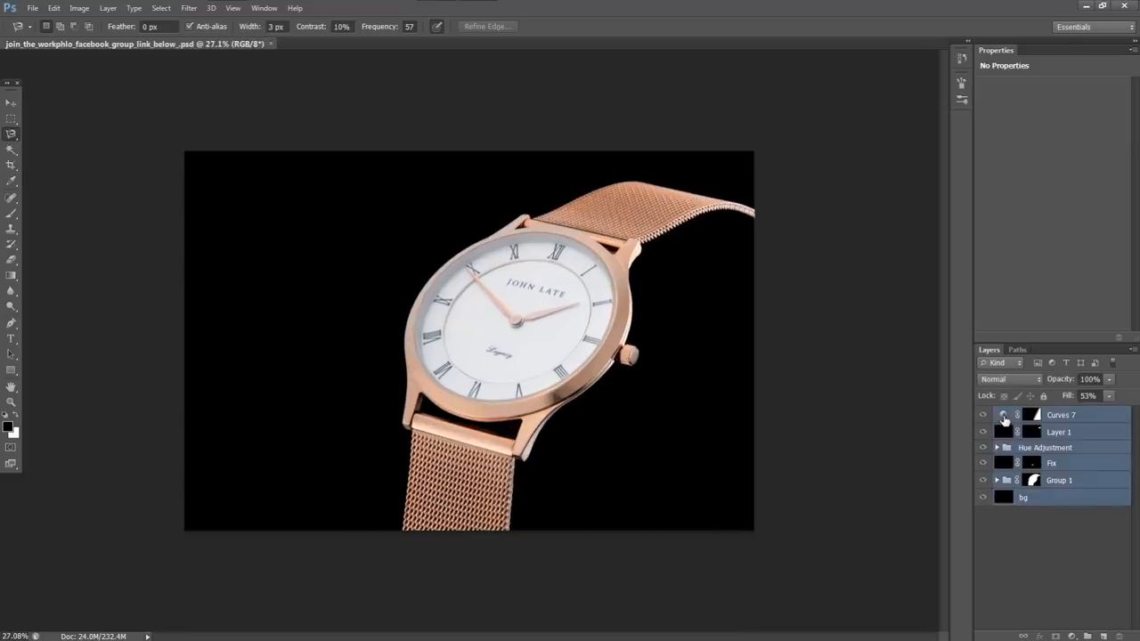
{"action": "mouse_move", "coordinate": [1003, 420]}
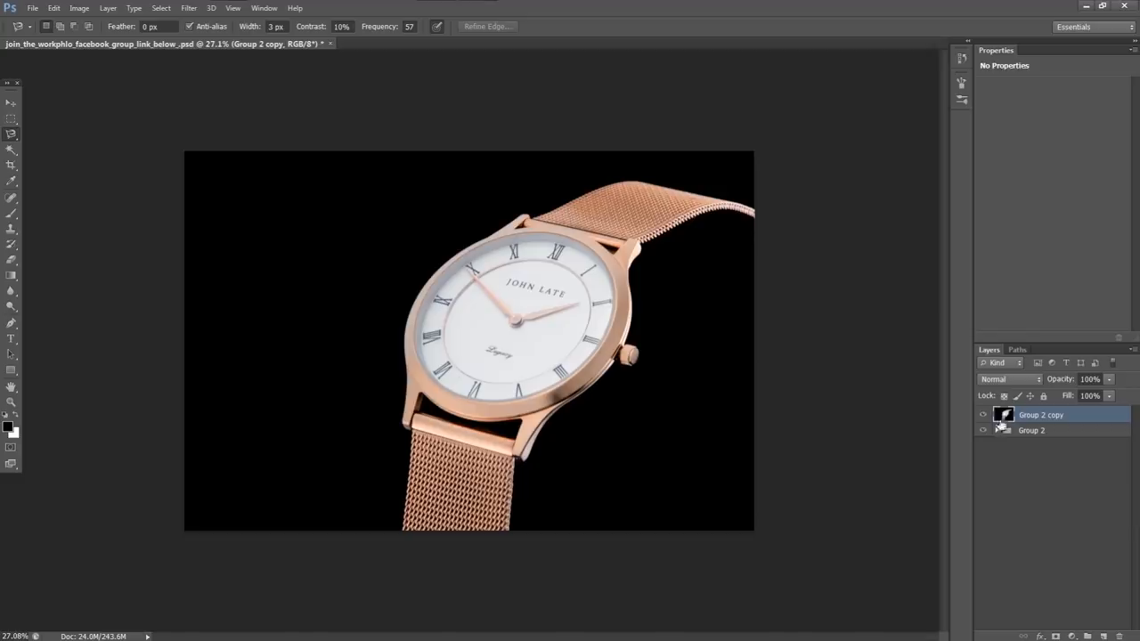
Hide the merged copy to compare against Group 2, then collapse the group.
{"action": "left_click", "coordinate": [984, 430]}
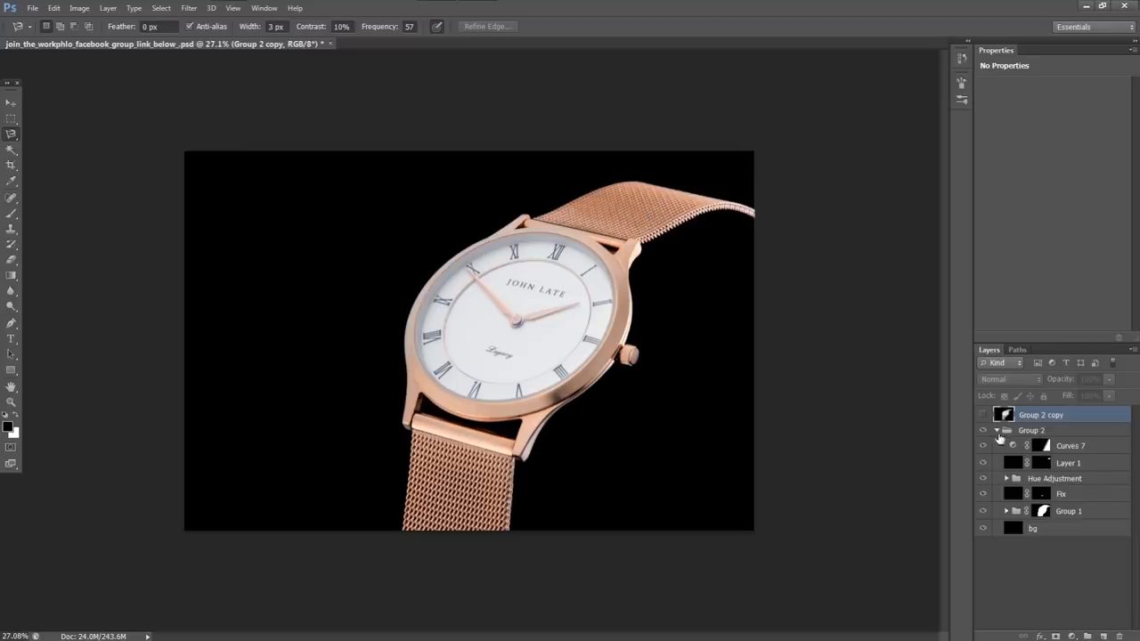
{"action": "left_click", "coordinate": [994, 429]}
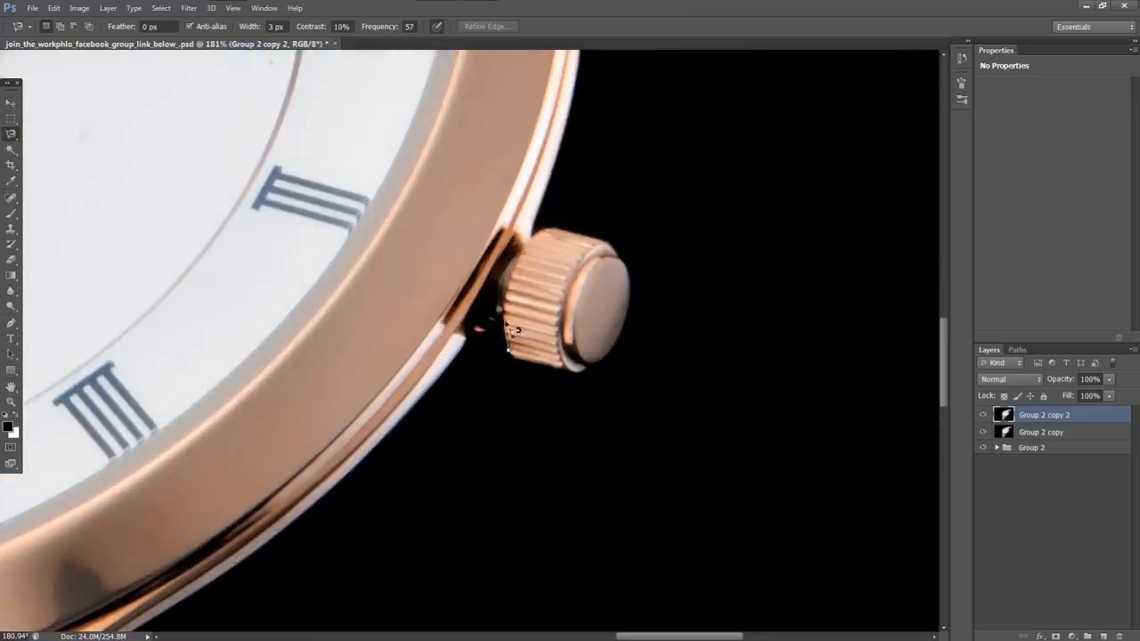
{"action": "mouse_move", "coordinate": [552, 235]}
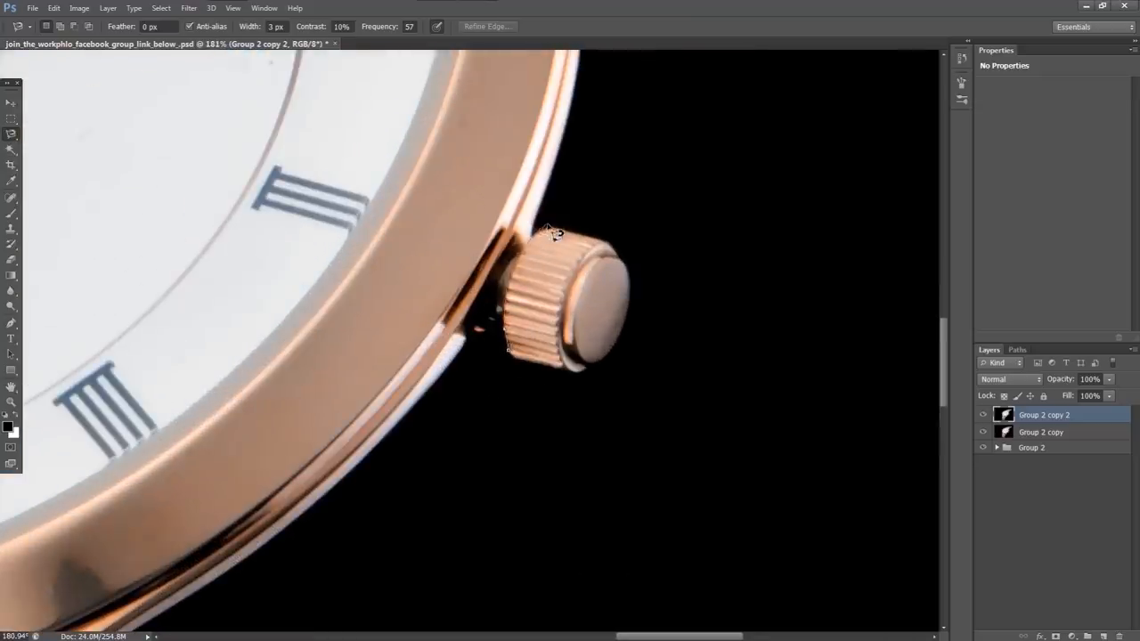
Trace a Magnetic Lasso selection around the watch crown for Group 2 copy 2's mask.
{"action": "left_click_drag", "start_coordinate": [546, 226], "coordinate": [519, 367]}
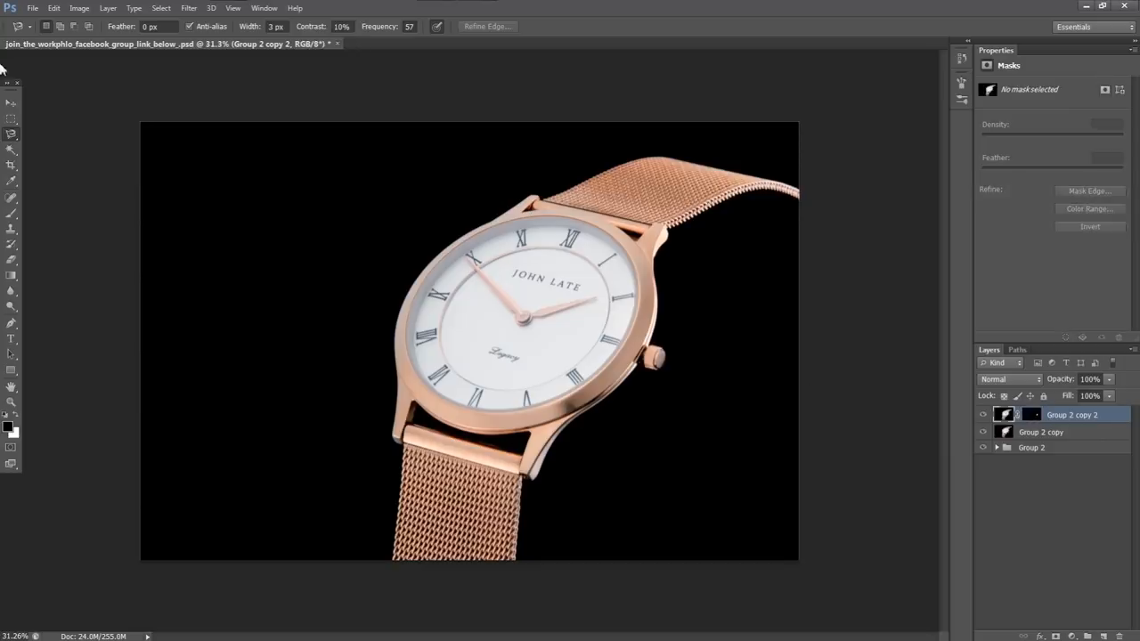
{"action": "mouse_move", "coordinate": [9, 106]}
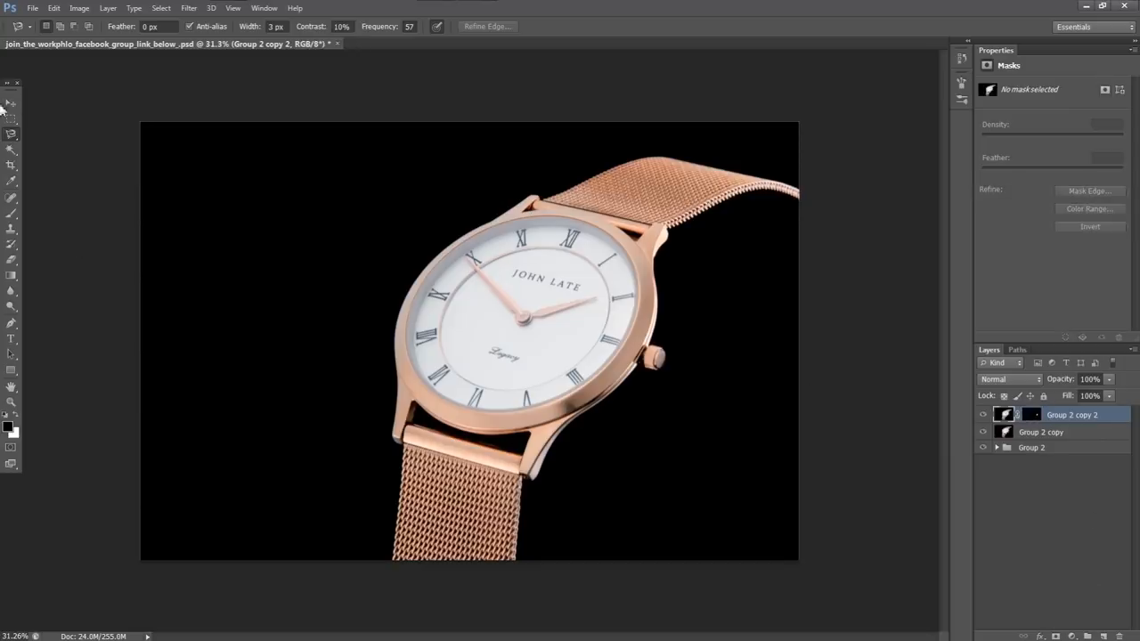